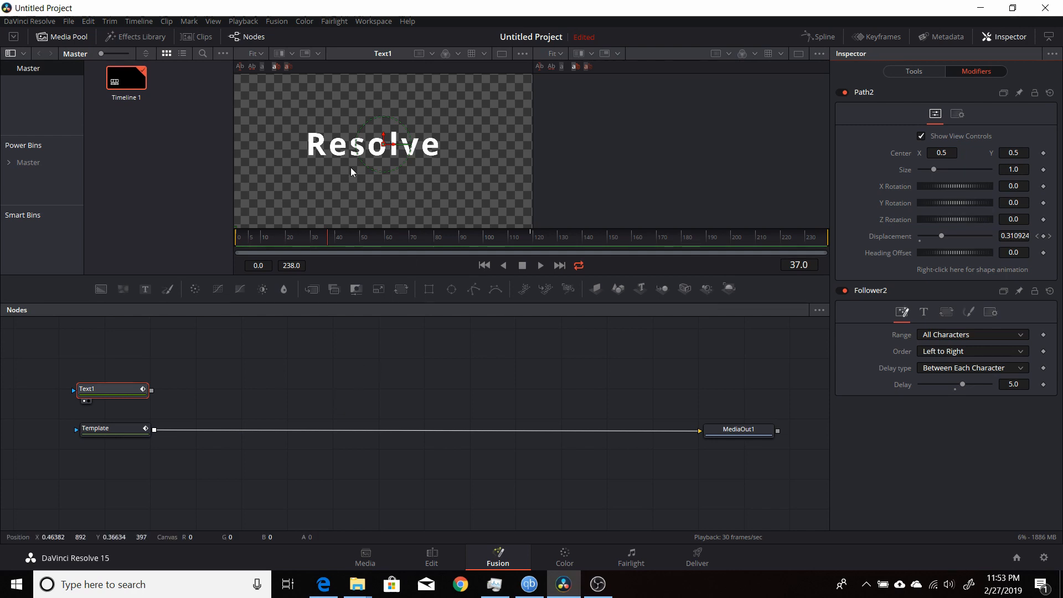
mouse_move(354, 190)
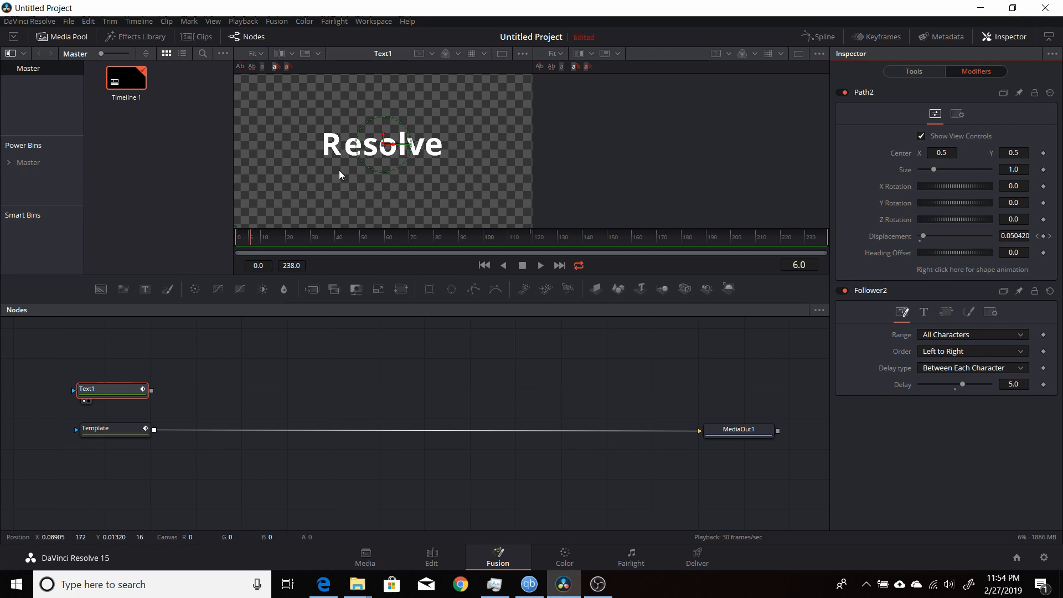
mouse_move(418, 153)
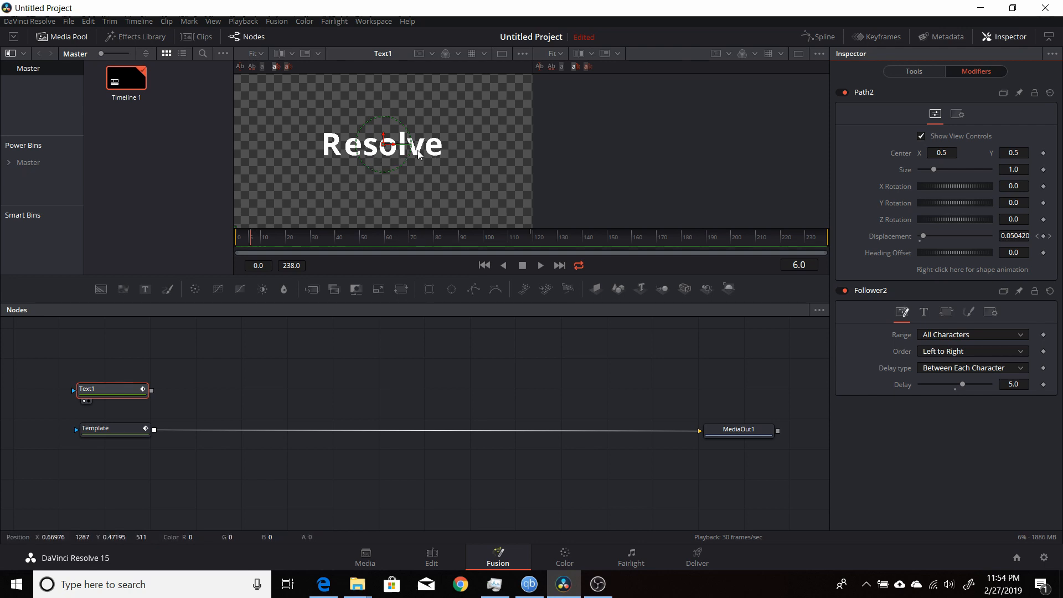
mouse_move(441, 158)
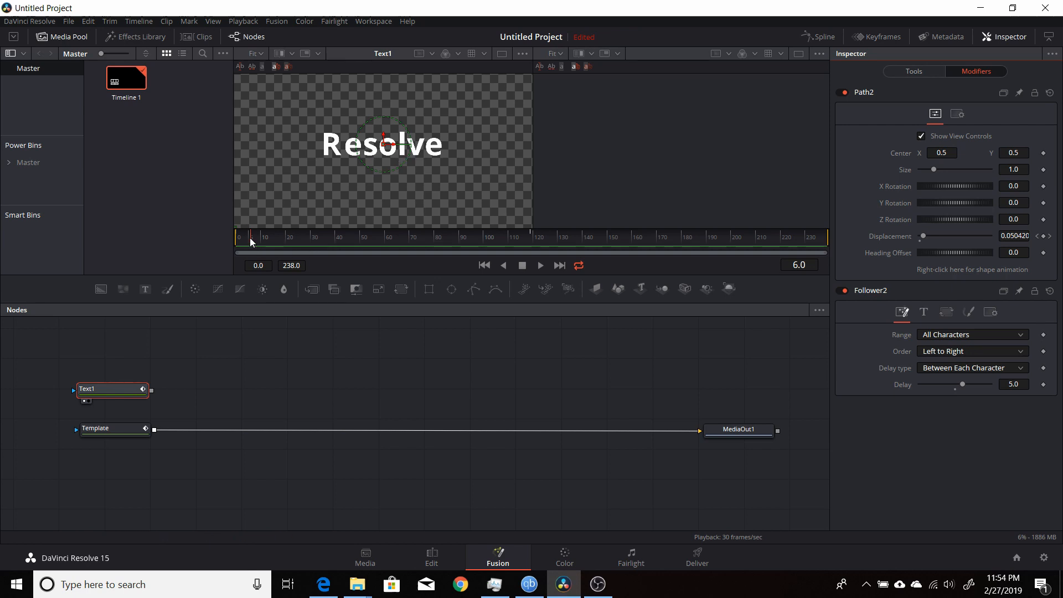
Scrub through the timeline to preview Text1's letters sliding in.
left_click(302, 236)
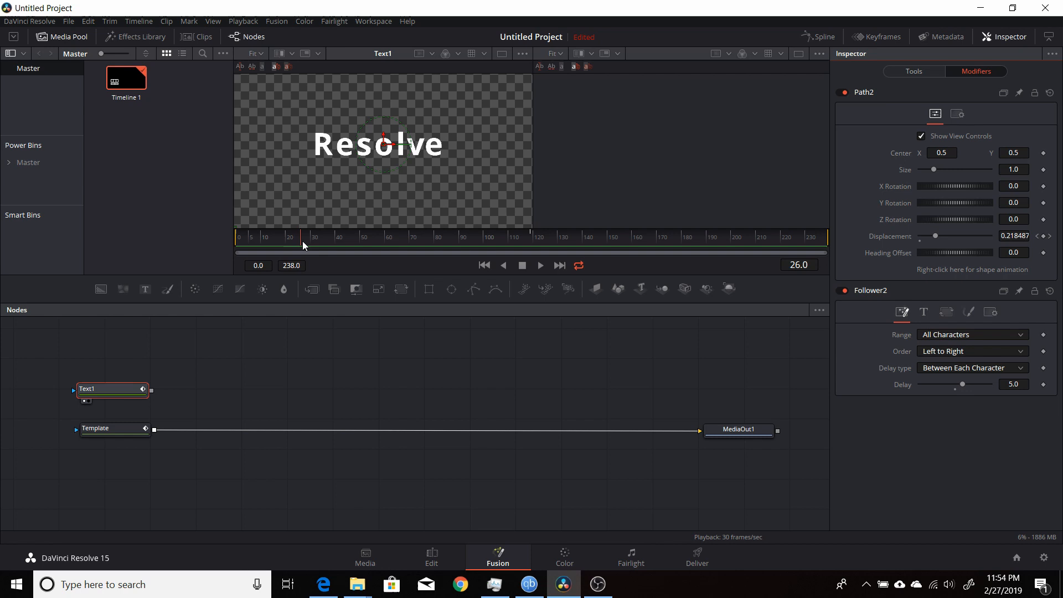
left_click_drag(302, 246, 320, 245)
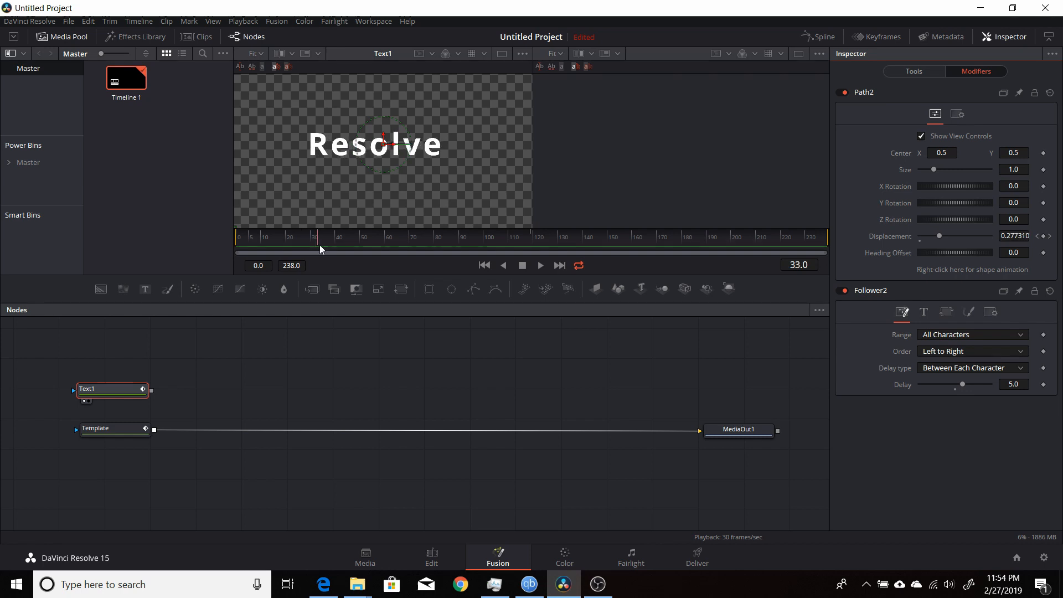
left_click_drag(314, 237, 364, 237)
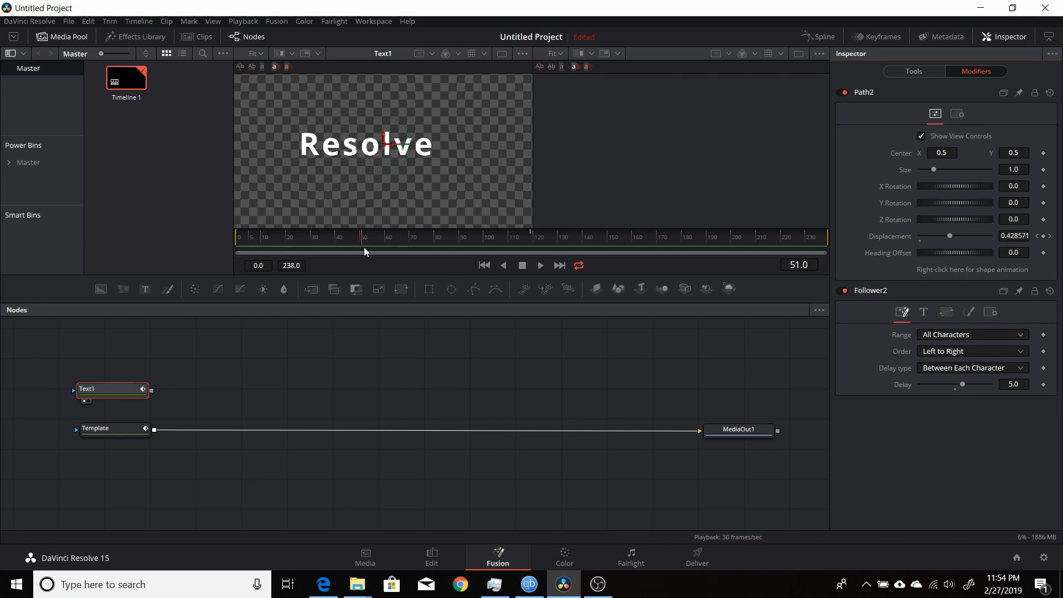
left_click_drag(364, 252, 426, 240)
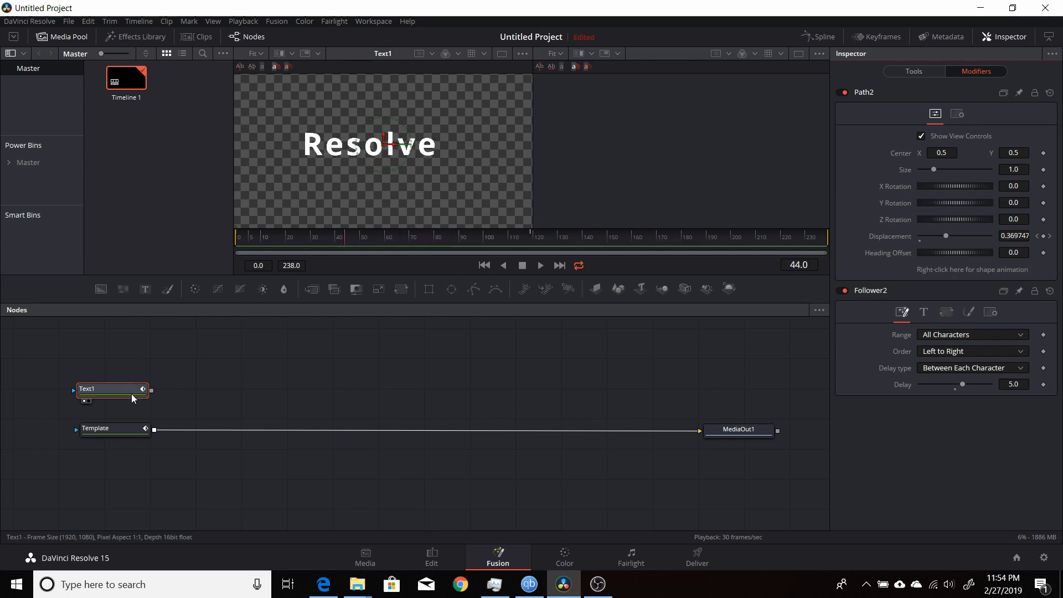
Inspect Text1's Follower timing and order options, then view the Template node beside Text1.
left_click(913, 71)
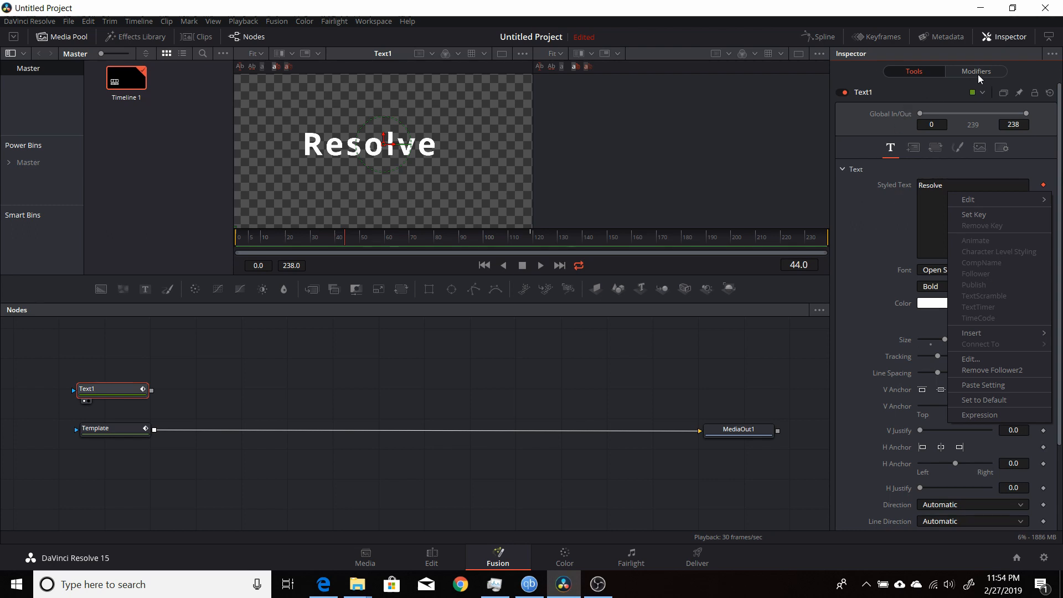
left_click(974, 71)
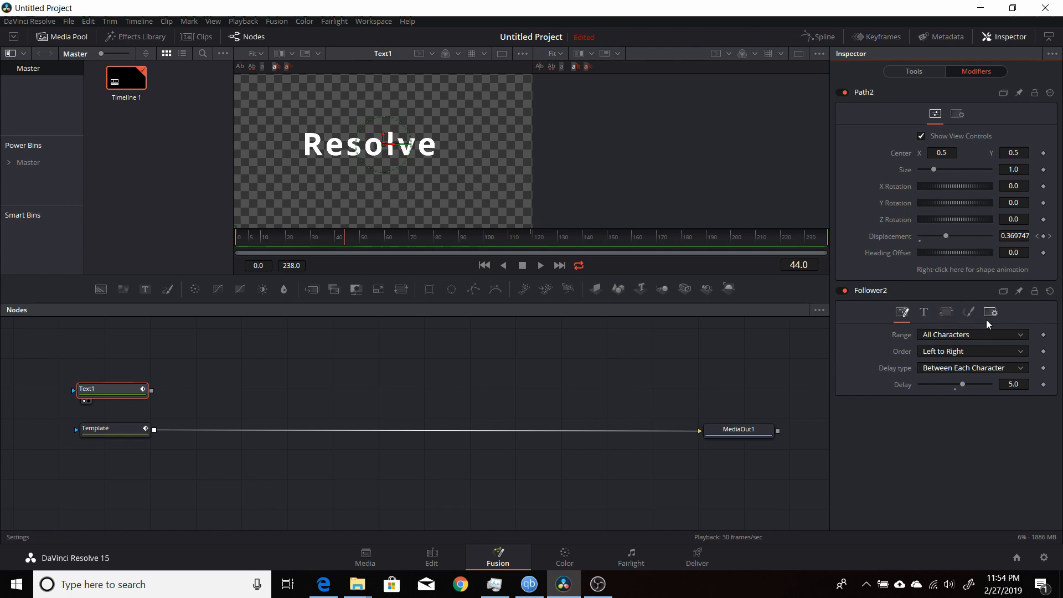
left_click(902, 311)
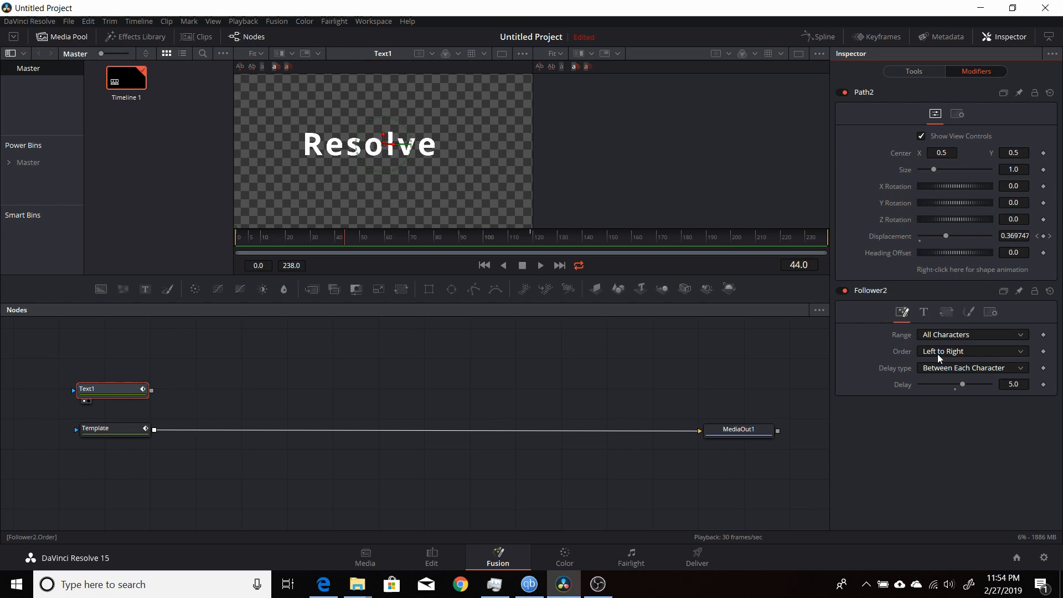
left_click(970, 351)
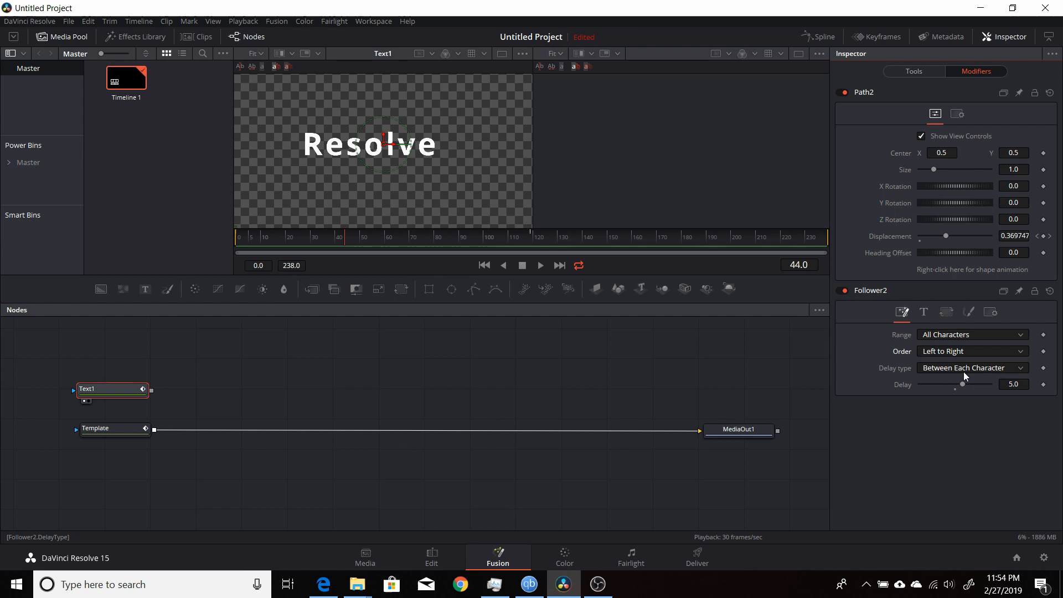
mouse_move(426, 154)
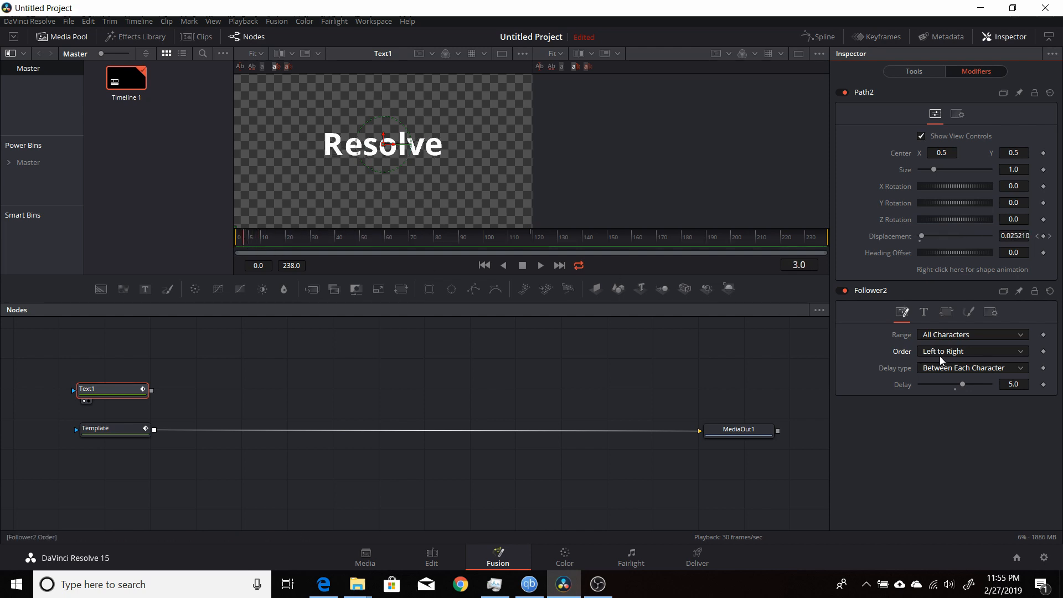
left_click(970, 351)
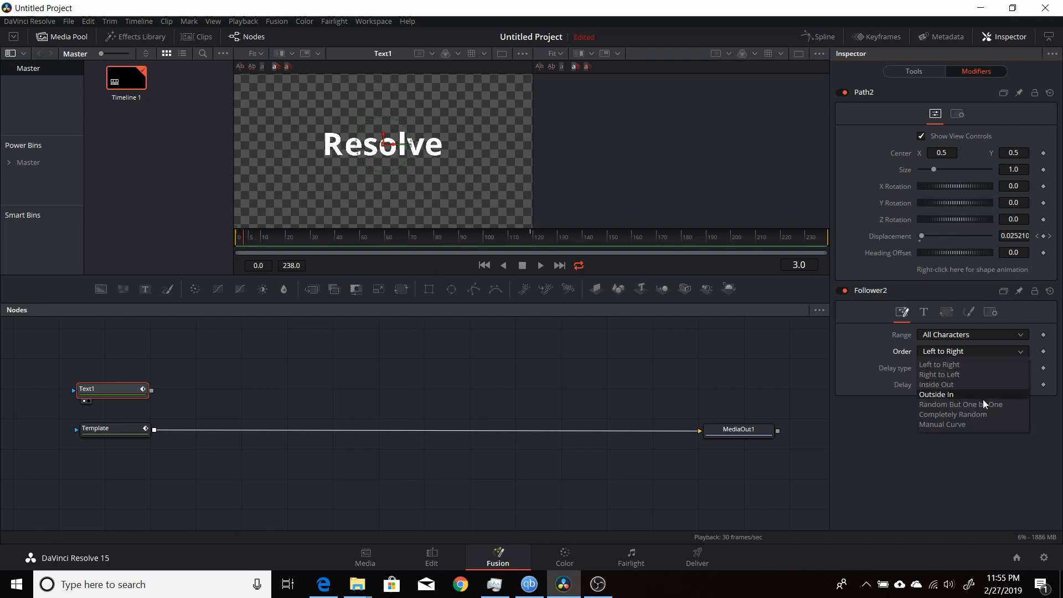
left_click(971, 368)
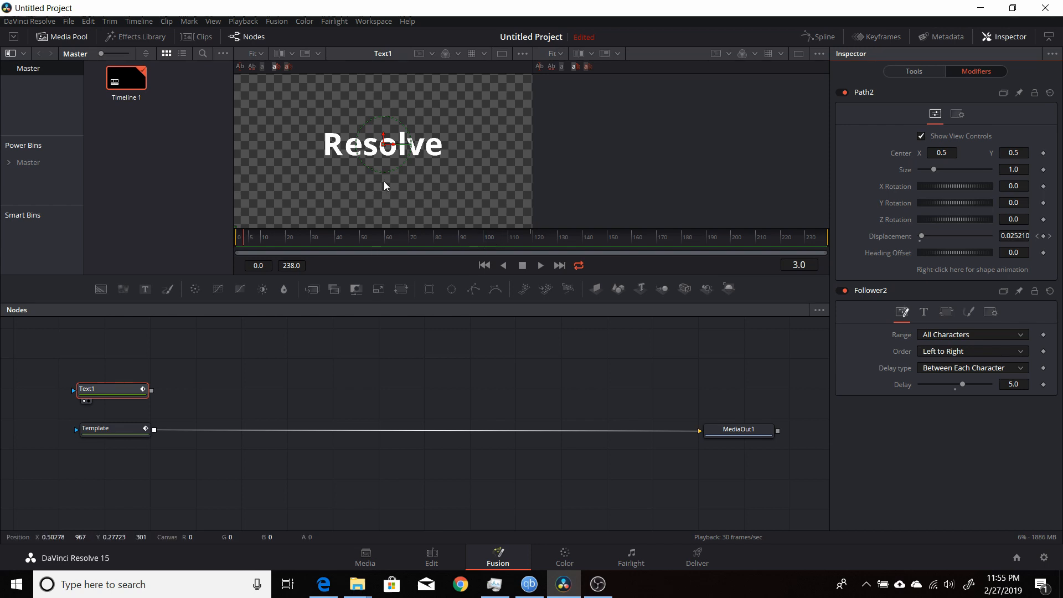
mouse_move(398, 168)
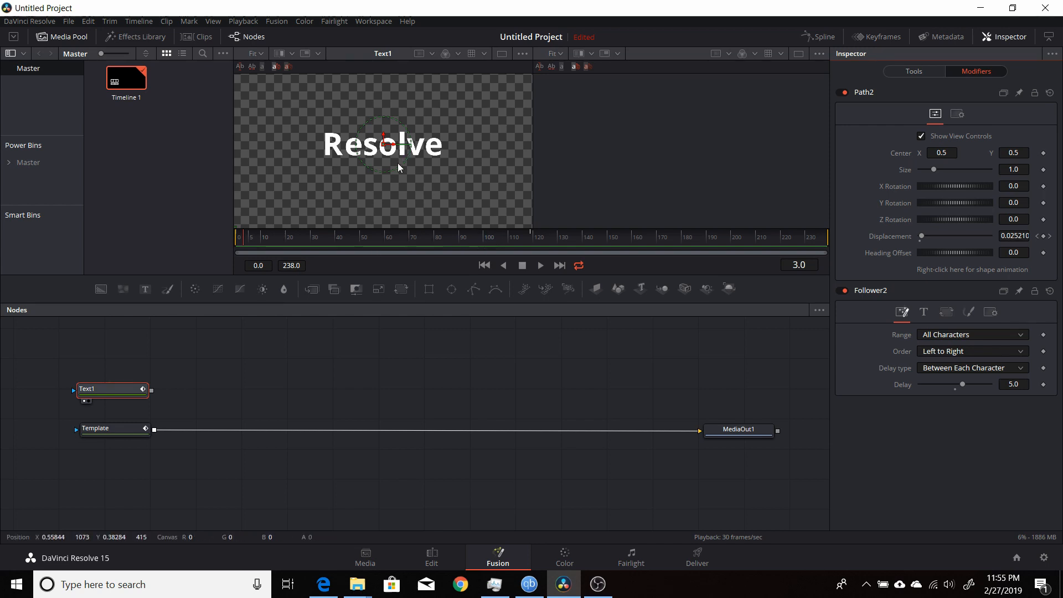
mouse_move(341, 172)
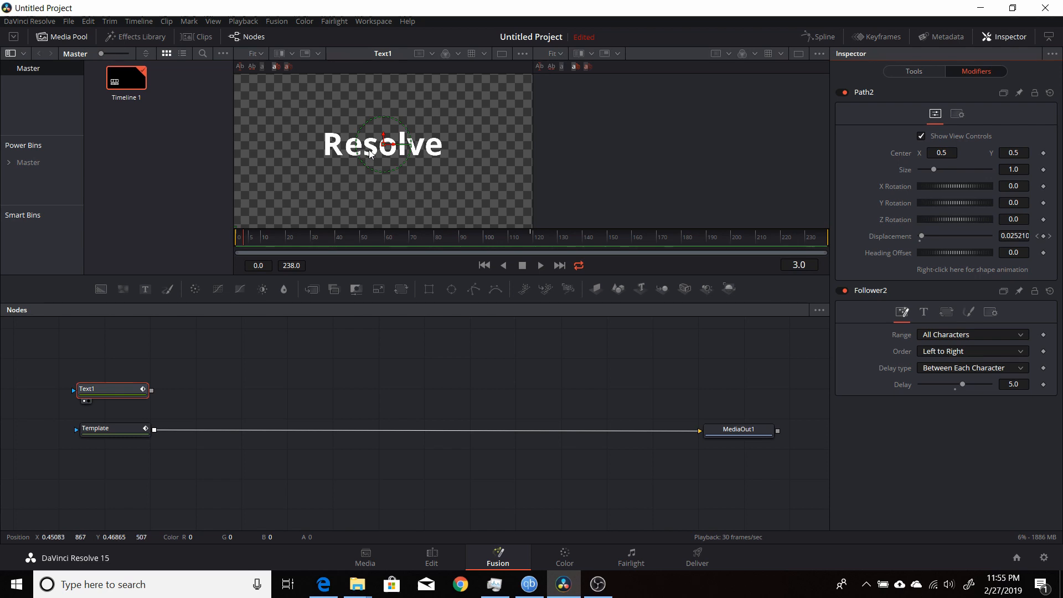
mouse_move(435, 151)
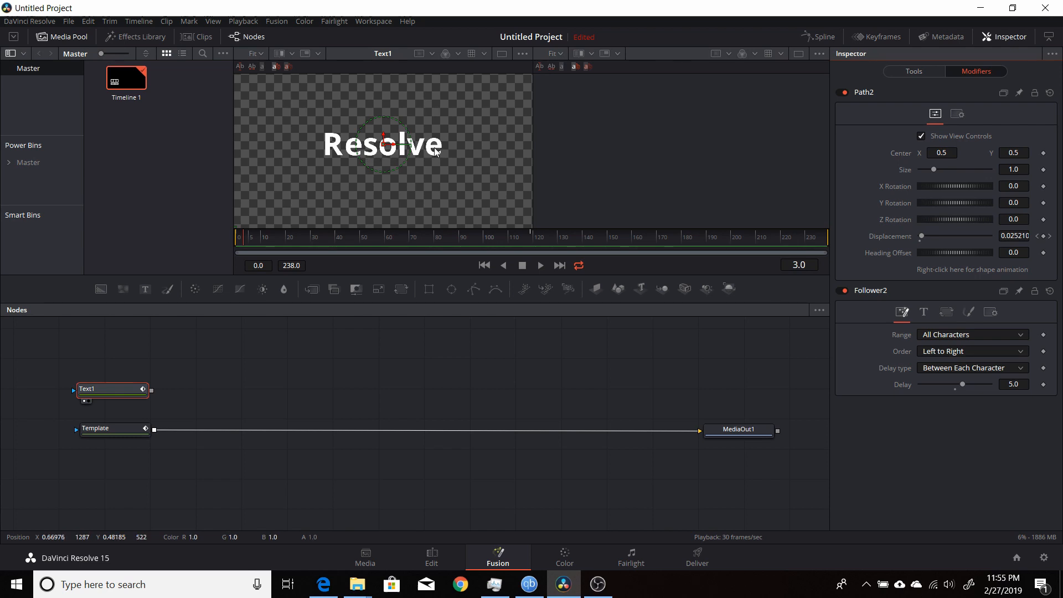
mouse_move(294, 344)
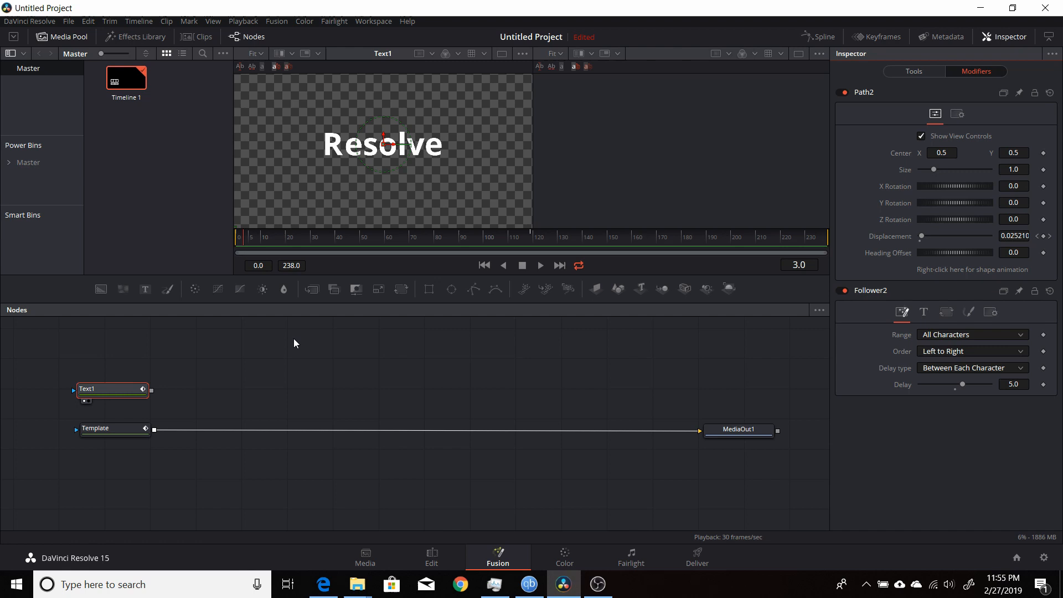
left_click(102, 427)
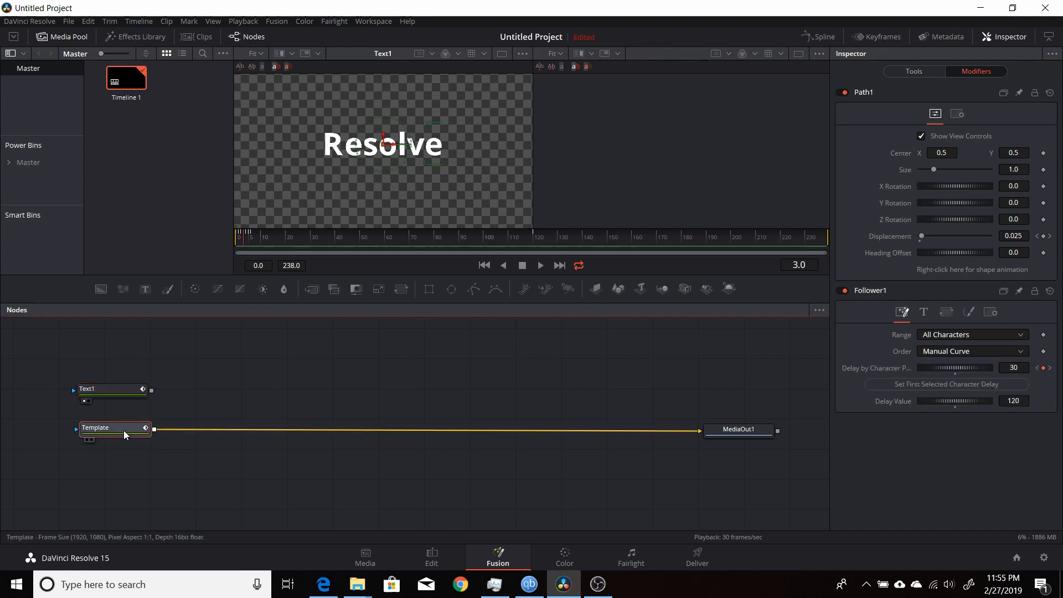
left_click(96, 426)
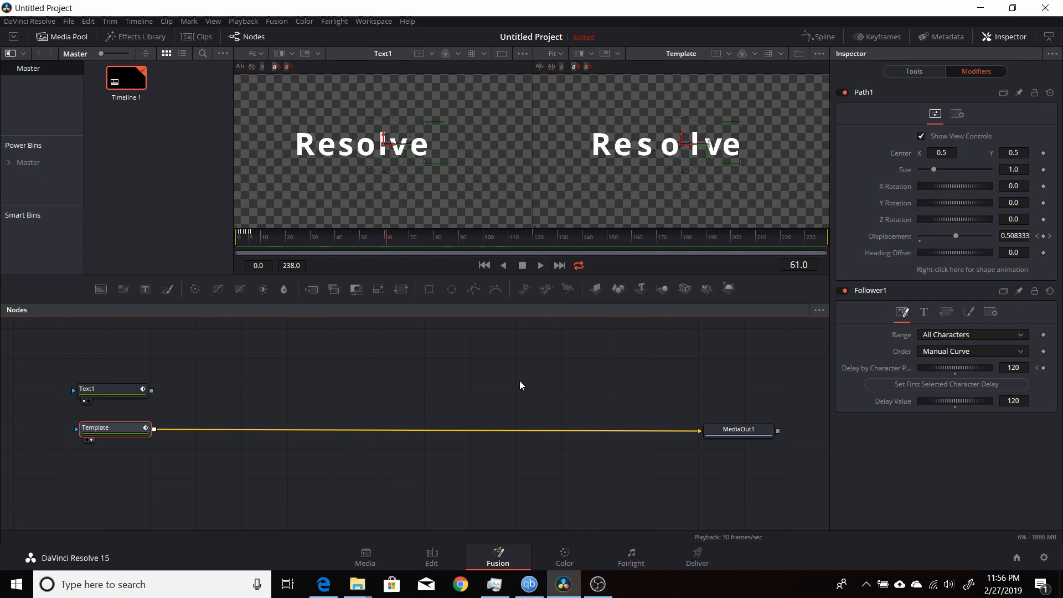
mouse_move(466, 383)
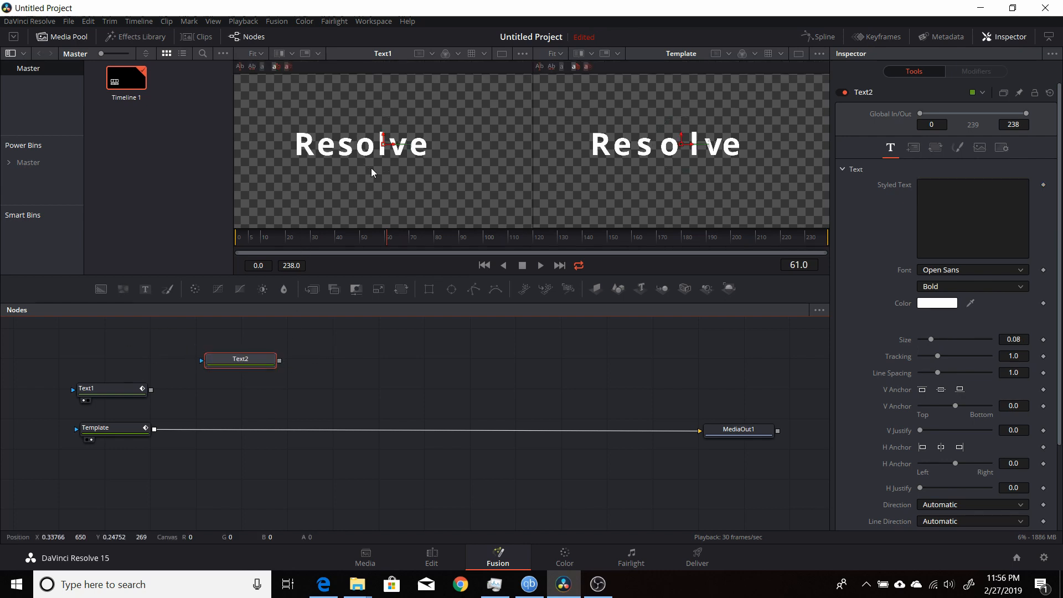
Enter 'Resolve' as the new Text2 node's styled text.
left_click(105, 427)
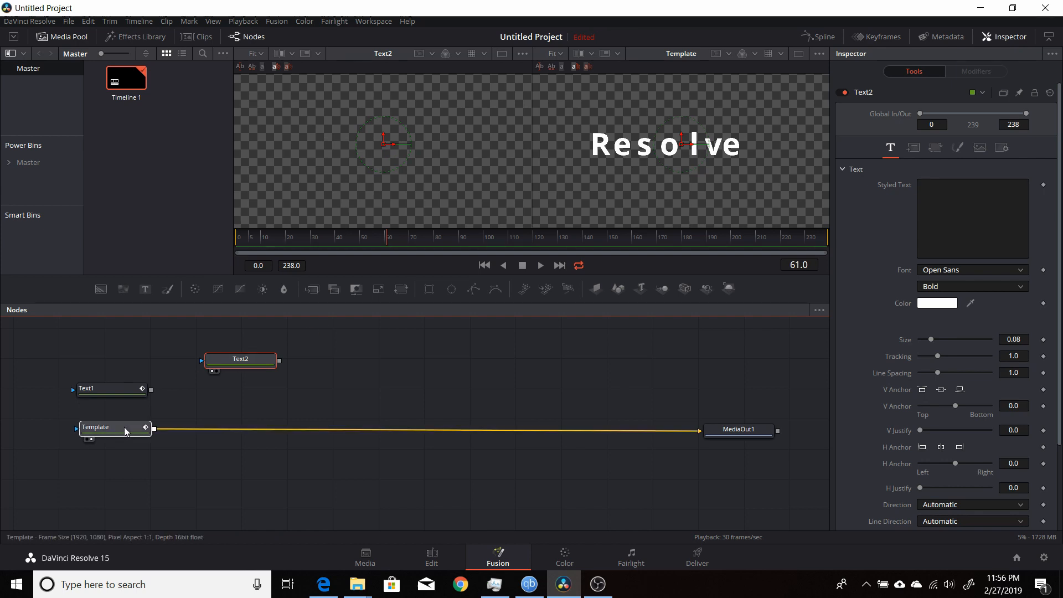
left_click(105, 427)
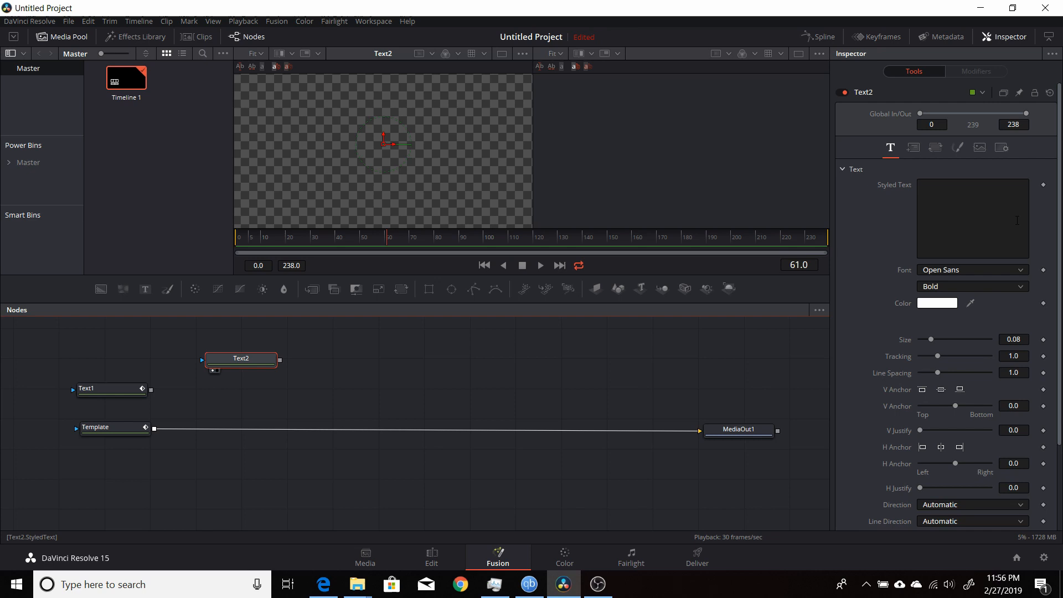
type("R")
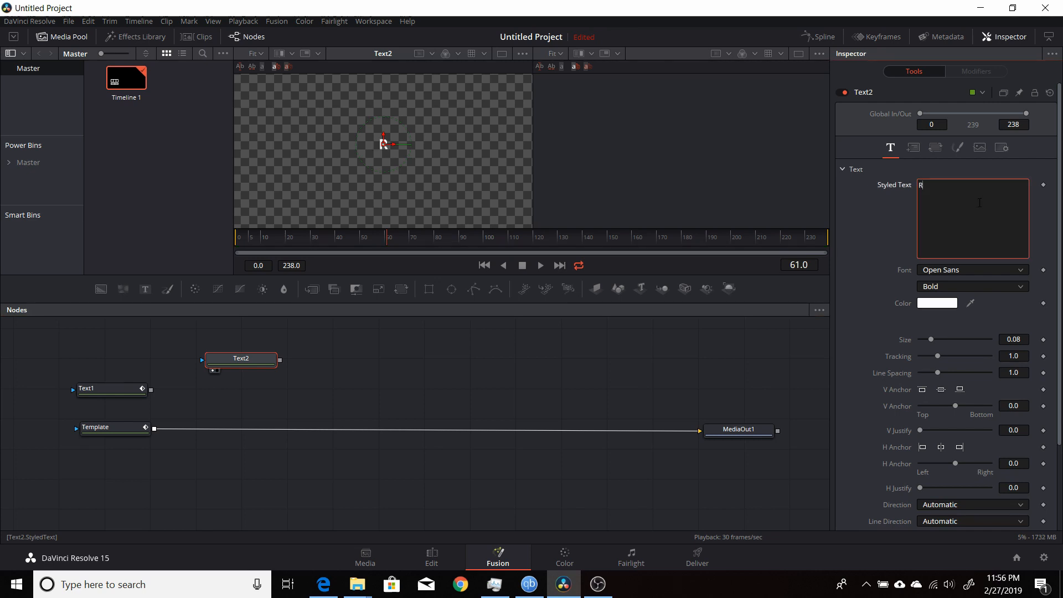
type("esolve")
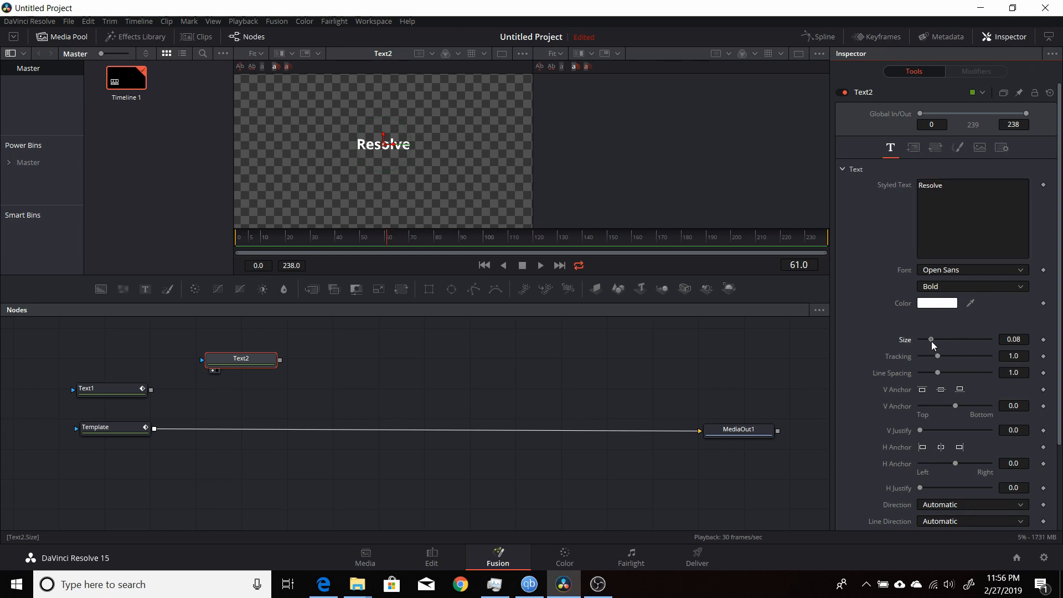
Enlarge the Text2 lettering and attach a Follower3 modifier to it.
left_click_drag(931, 339, 939, 338)
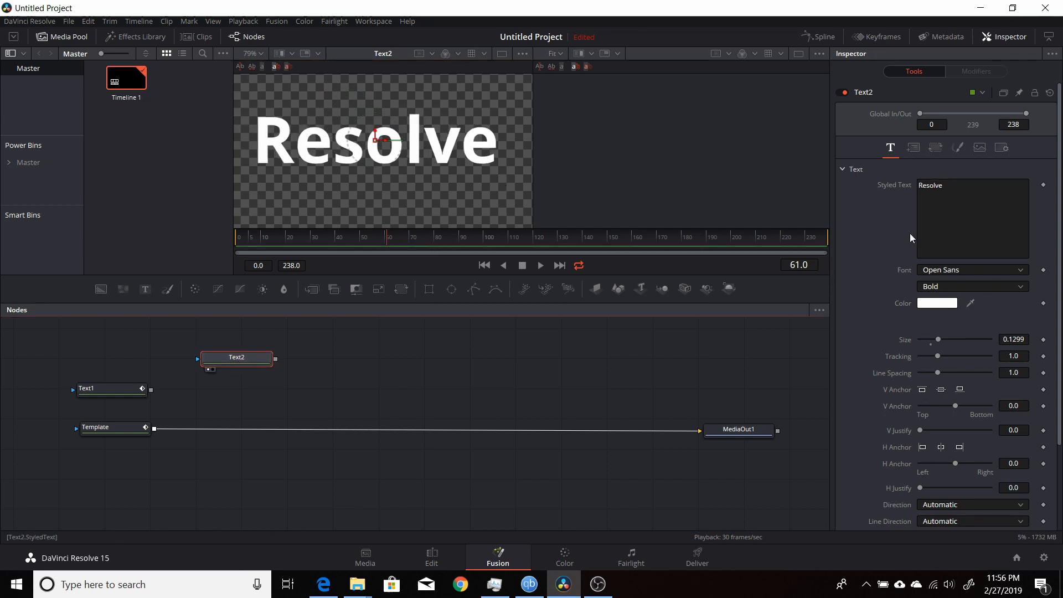
right_click(970, 184)
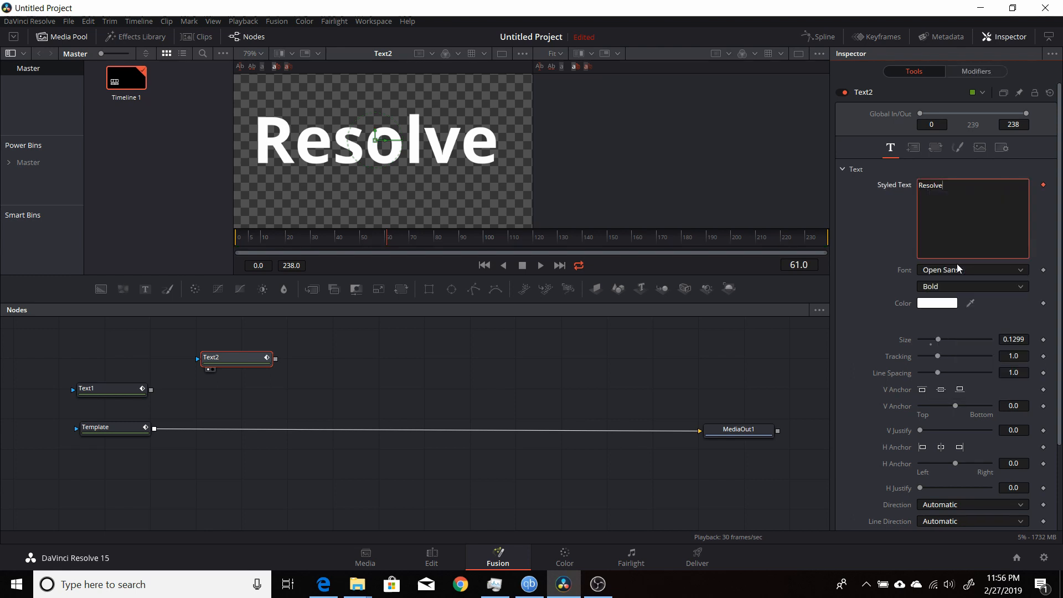
mouse_move(975, 72)
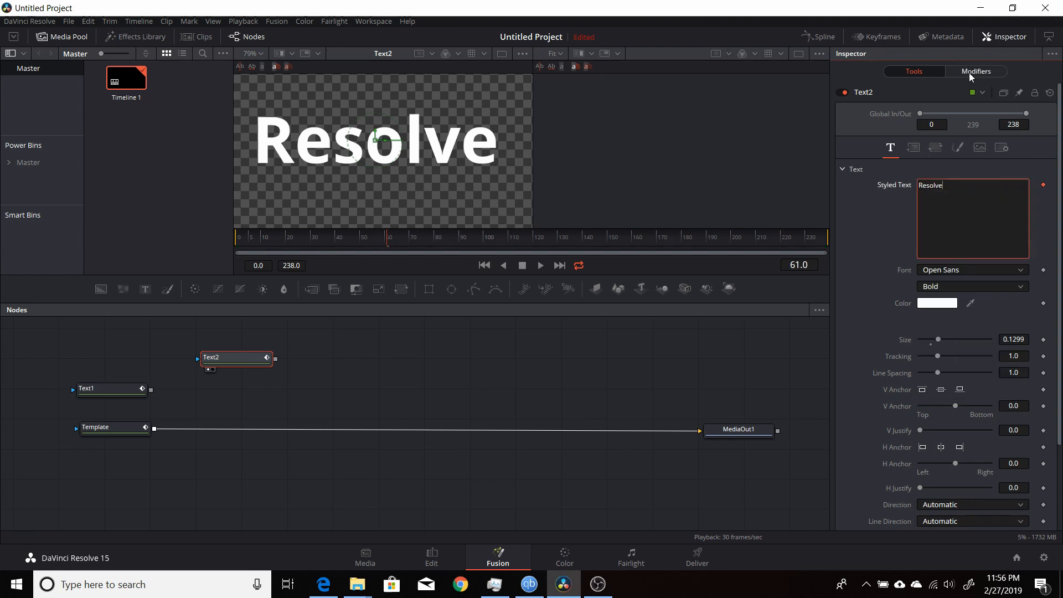
left_click(975, 72)
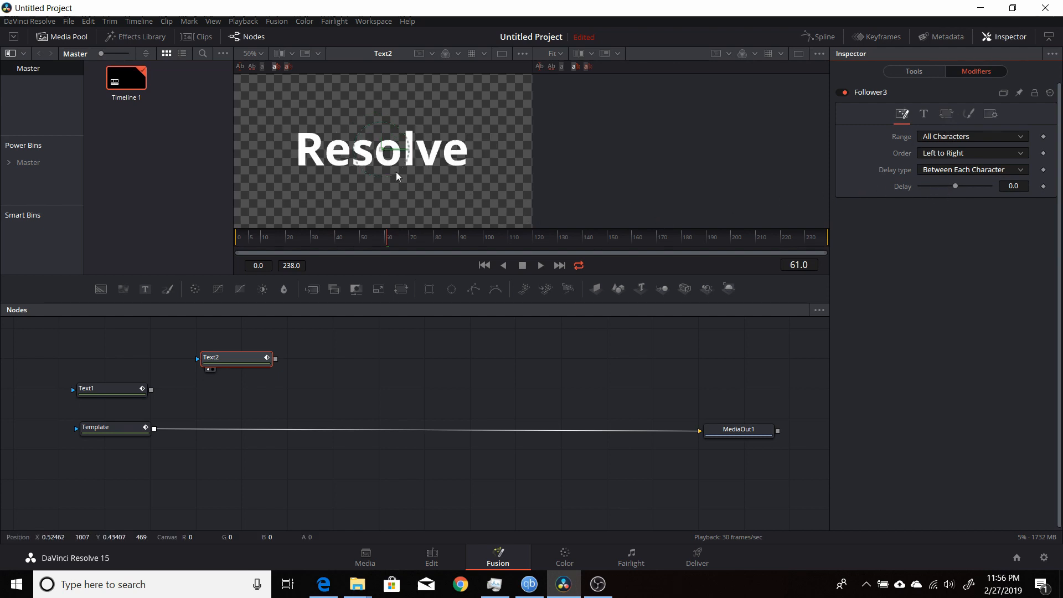
Set Follower3's character Order to Manual Curve and show its Shading settings.
scroll("down", 3)
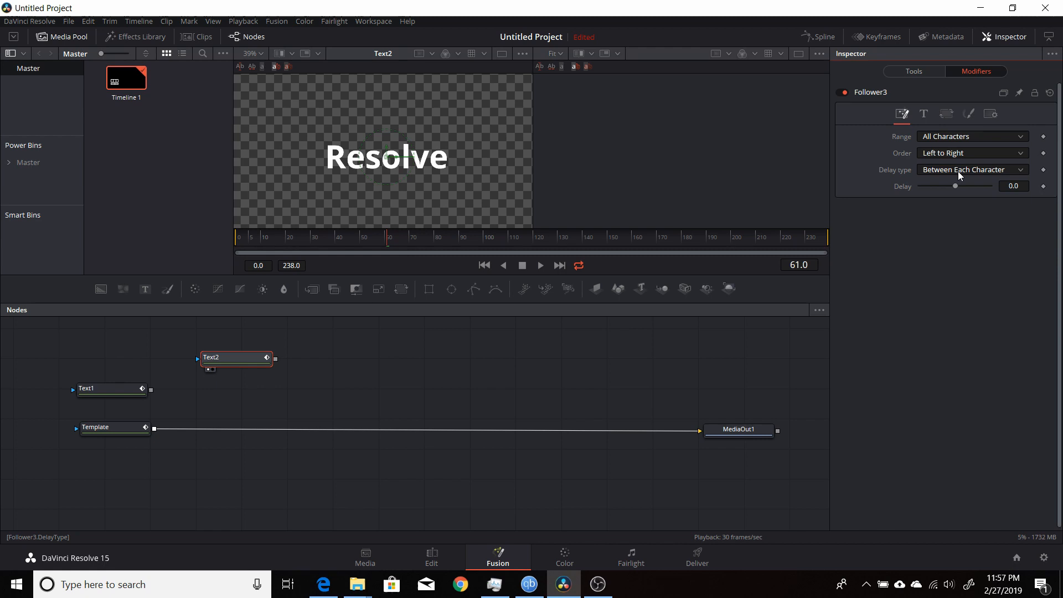
left_click(972, 153)
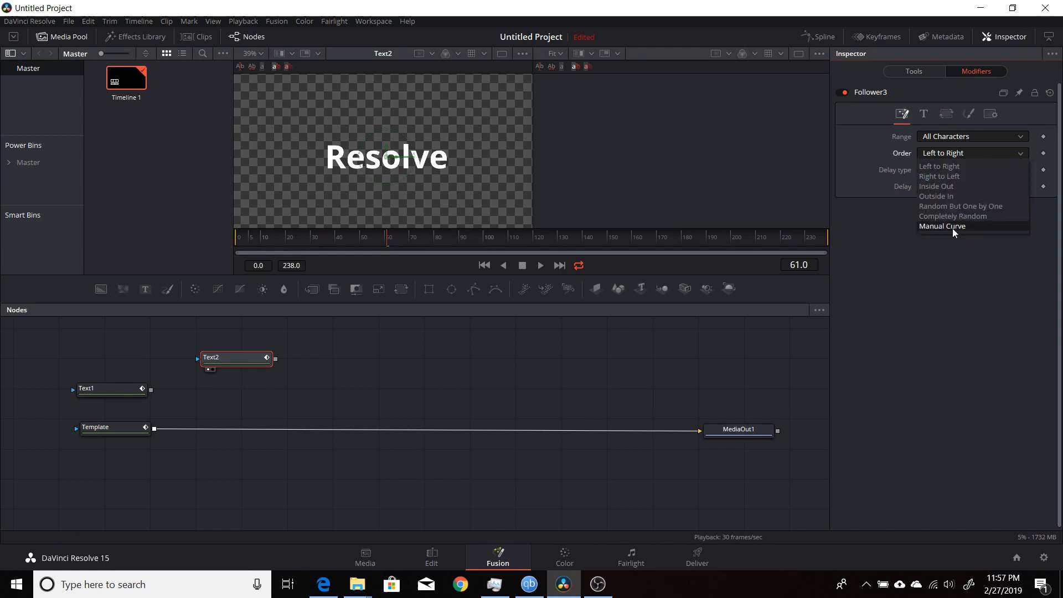
left_click(942, 226)
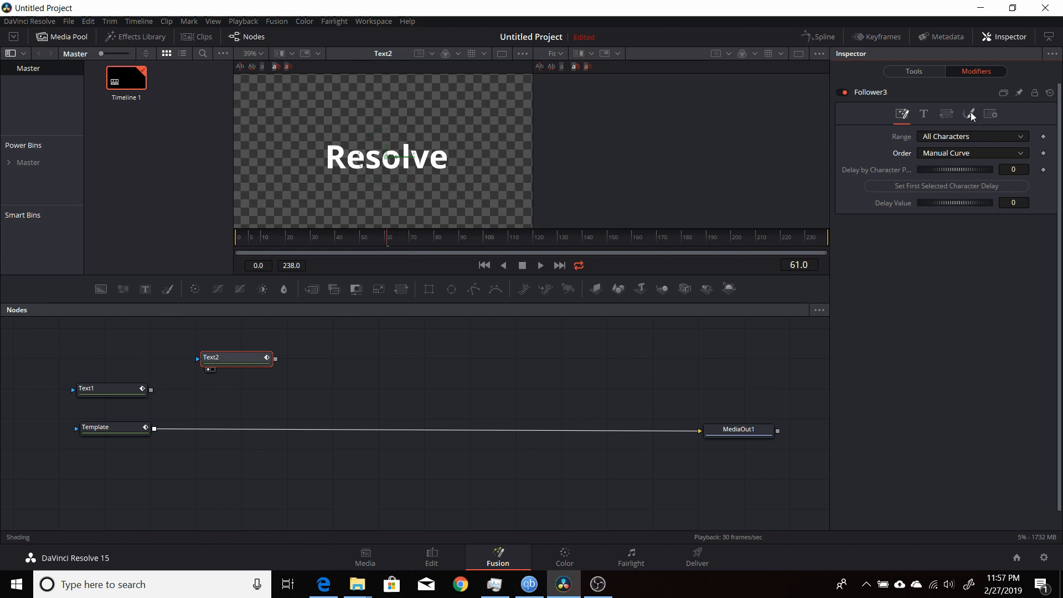
left_click(968, 114)
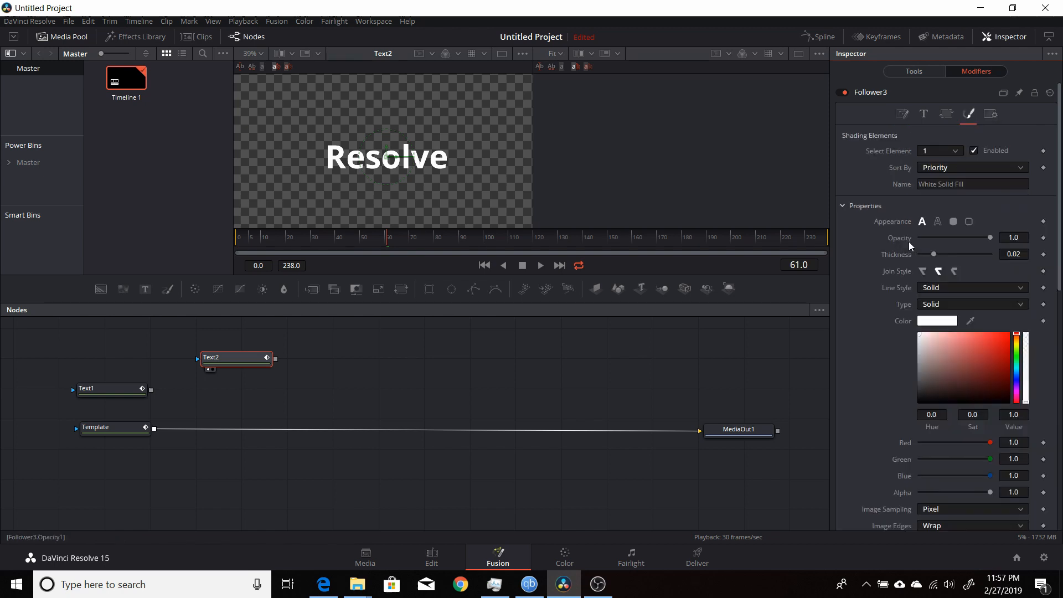
Expand Position and drag Follower3's Offset X to about -1.07 at frame 120.
scroll("down", 3)
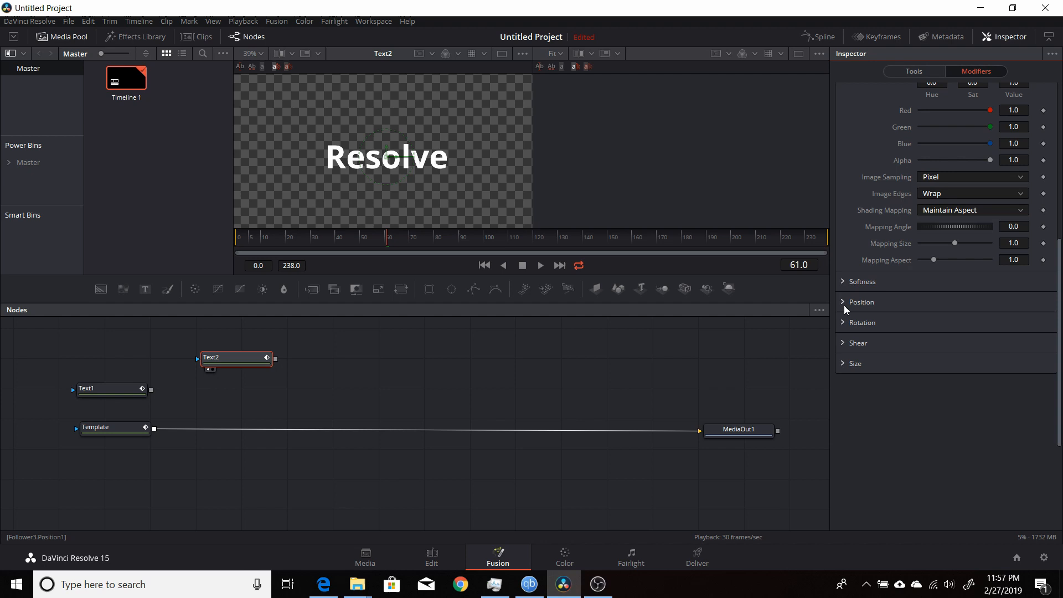
left_click(861, 302)
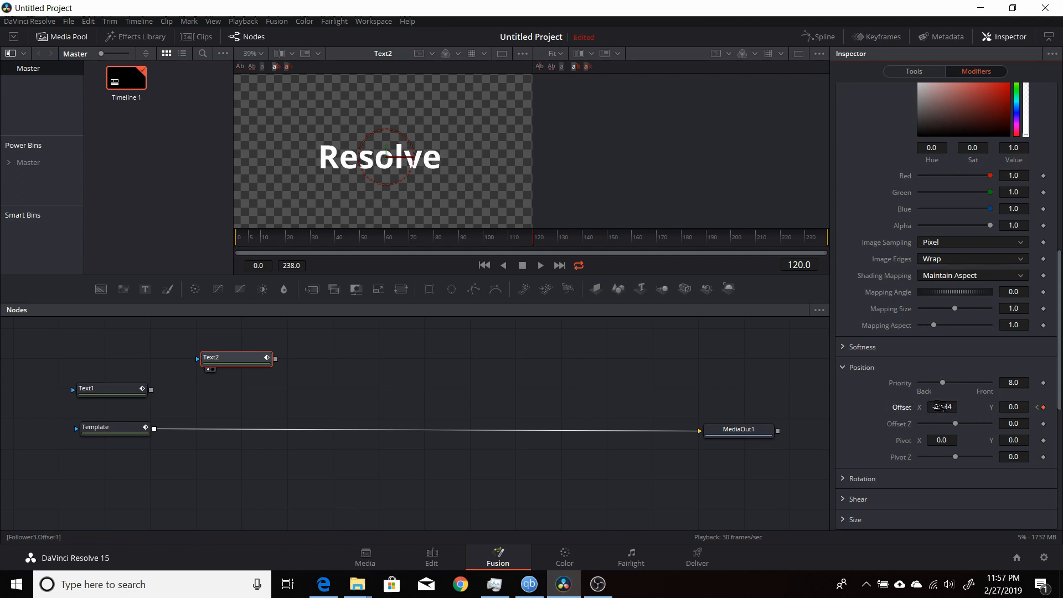
left_click_drag(942, 407, 921, 407)
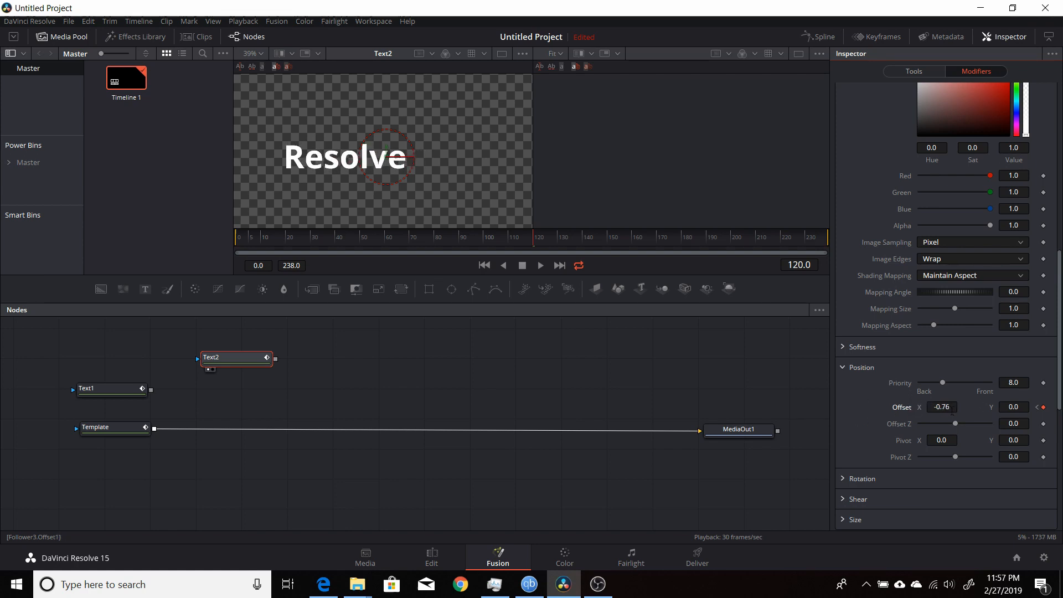
left_click_drag(941, 407, 932, 407)
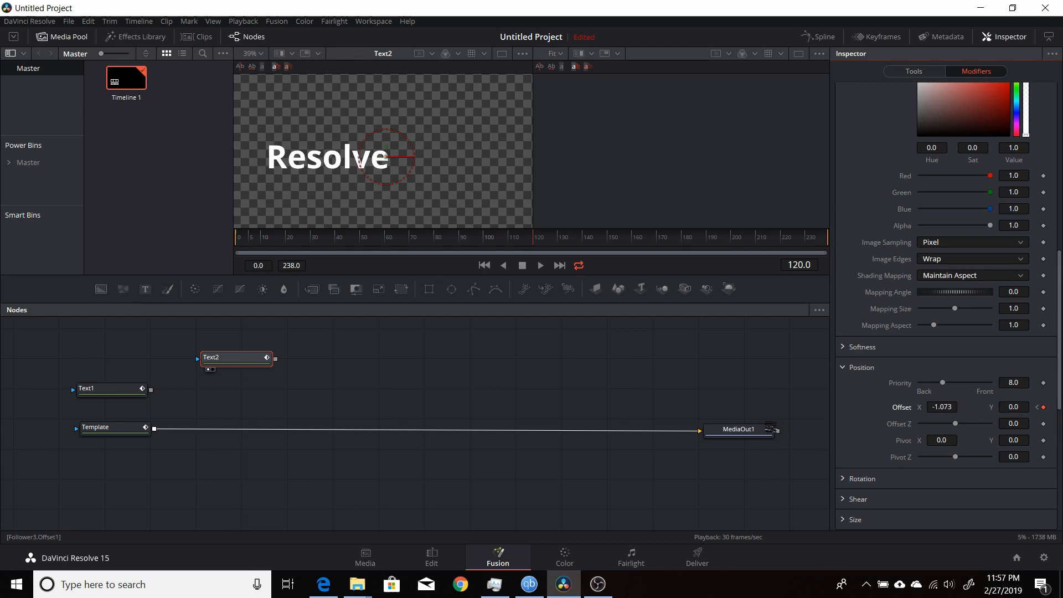
left_click_drag(942, 407, 942, 413)
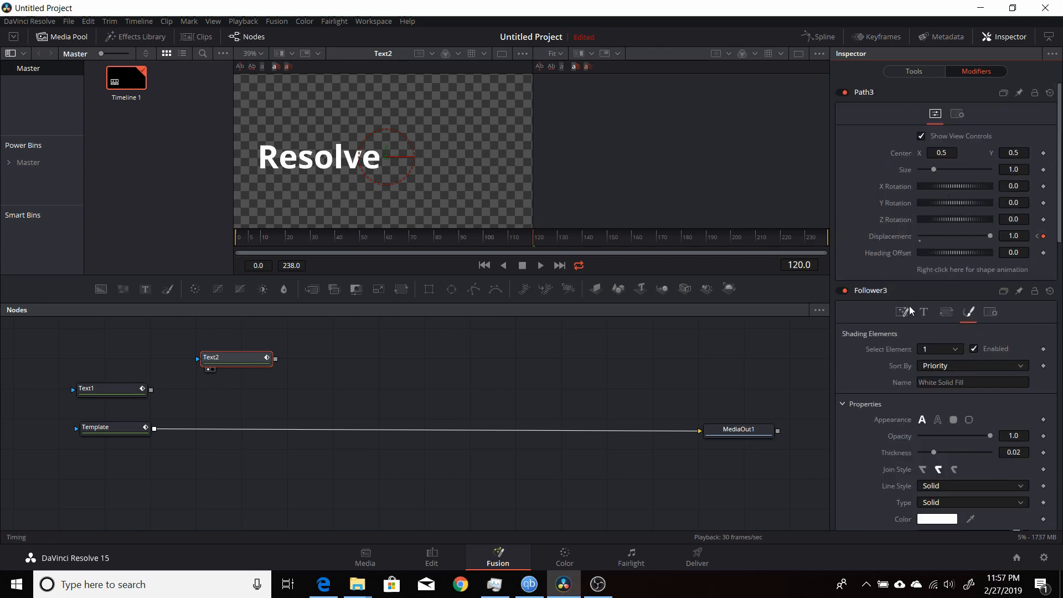
Return to Follower3's Timing settings.
left_click(902, 311)
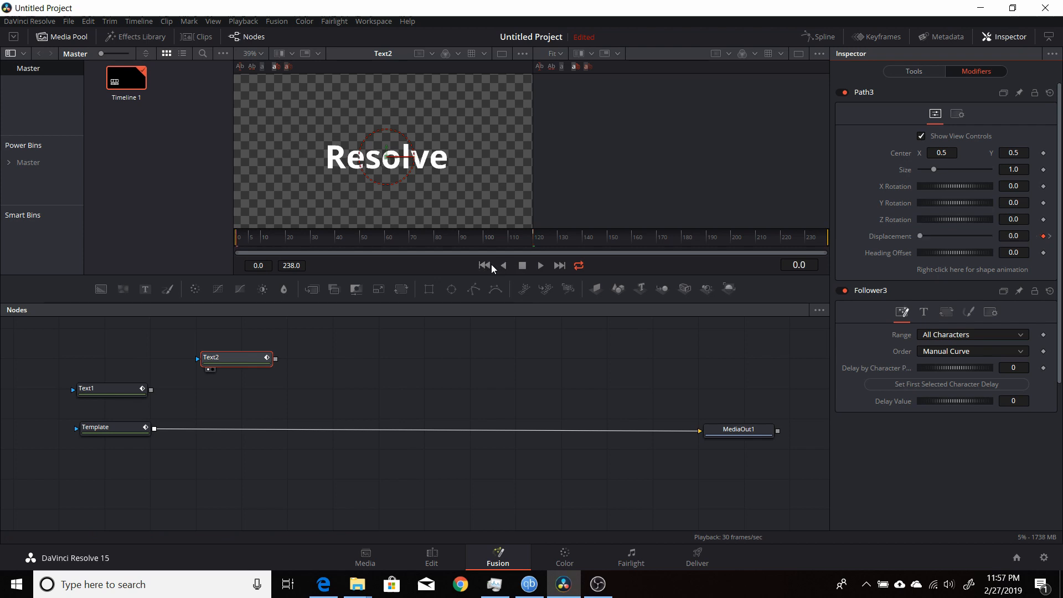
mouse_move(396, 191)
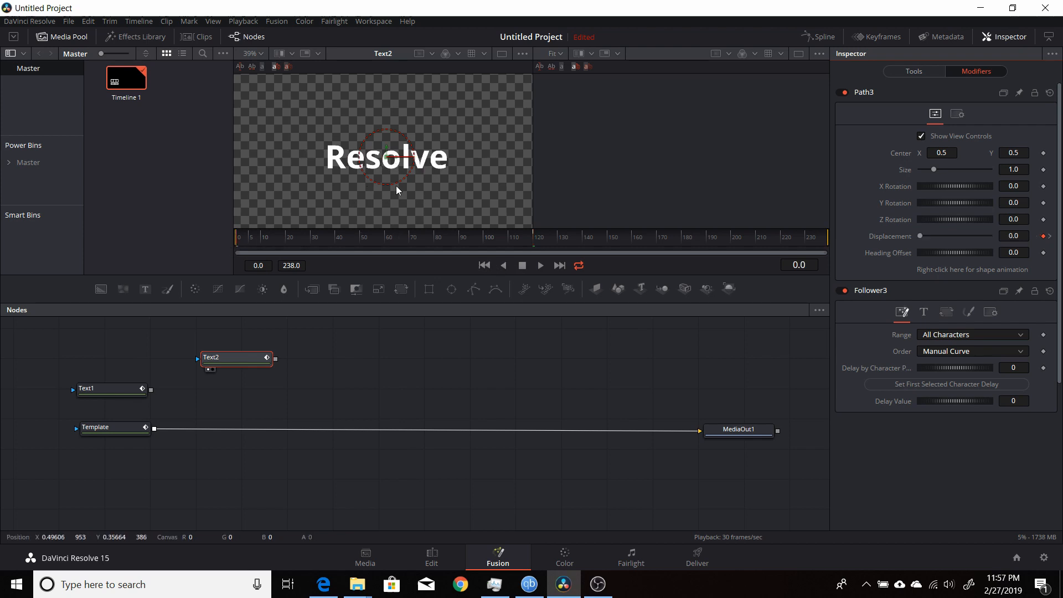
mouse_move(341, 171)
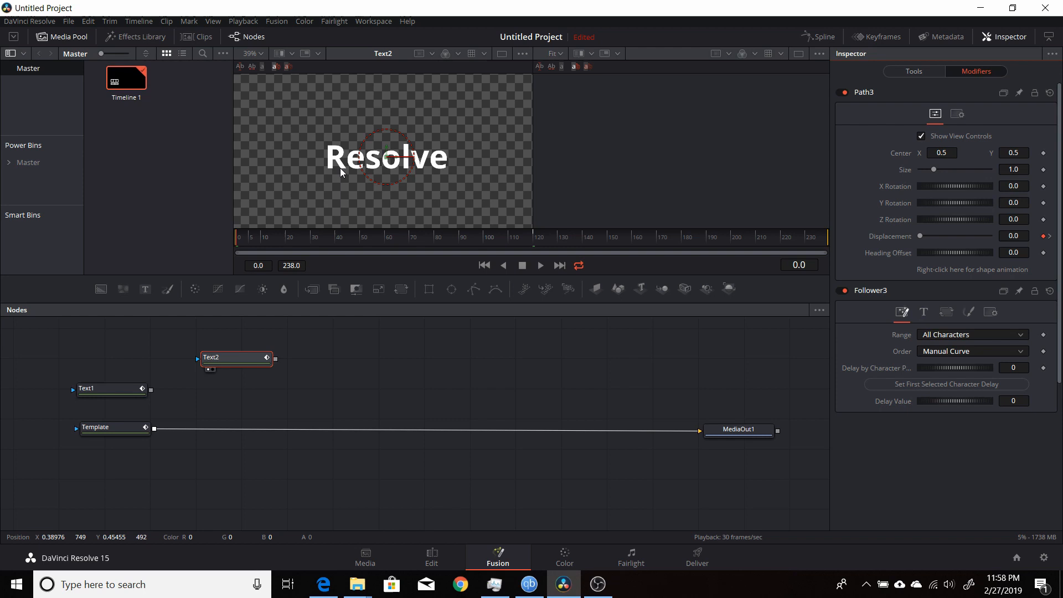
mouse_move(312, 187)
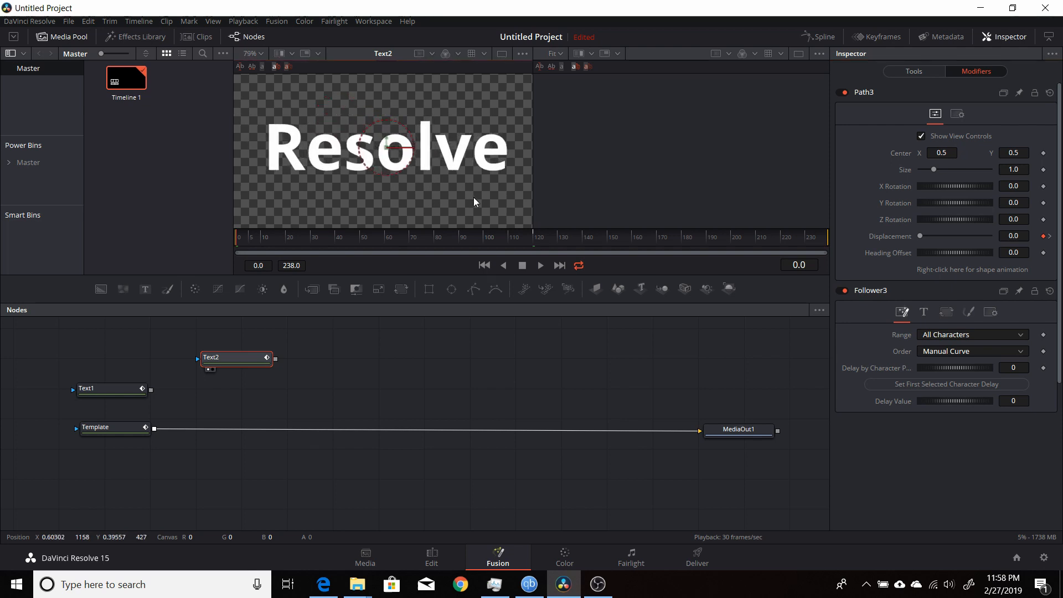
mouse_move(299, 151)
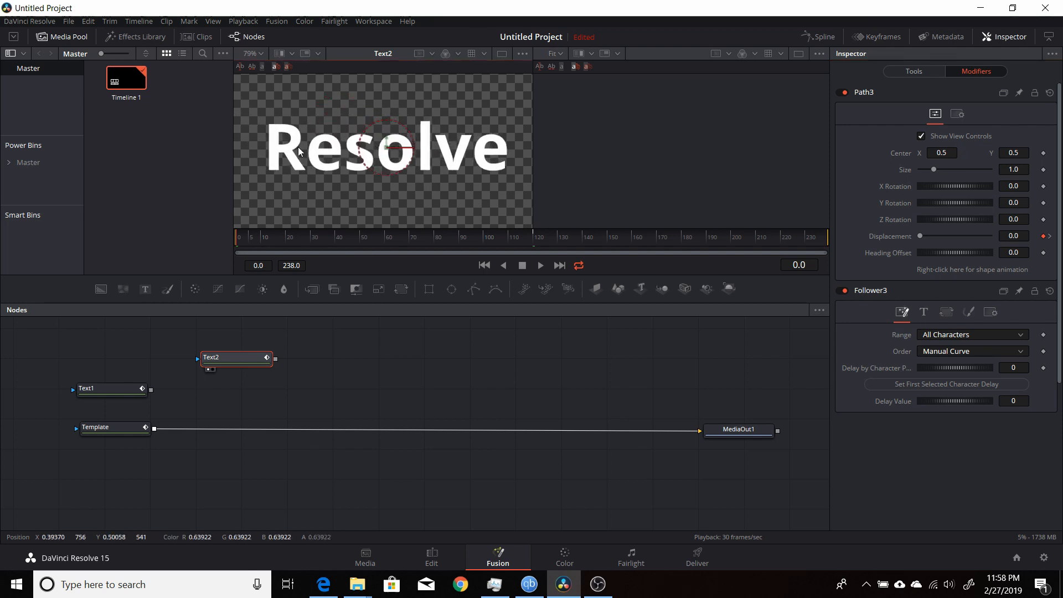
mouse_move(351, 169)
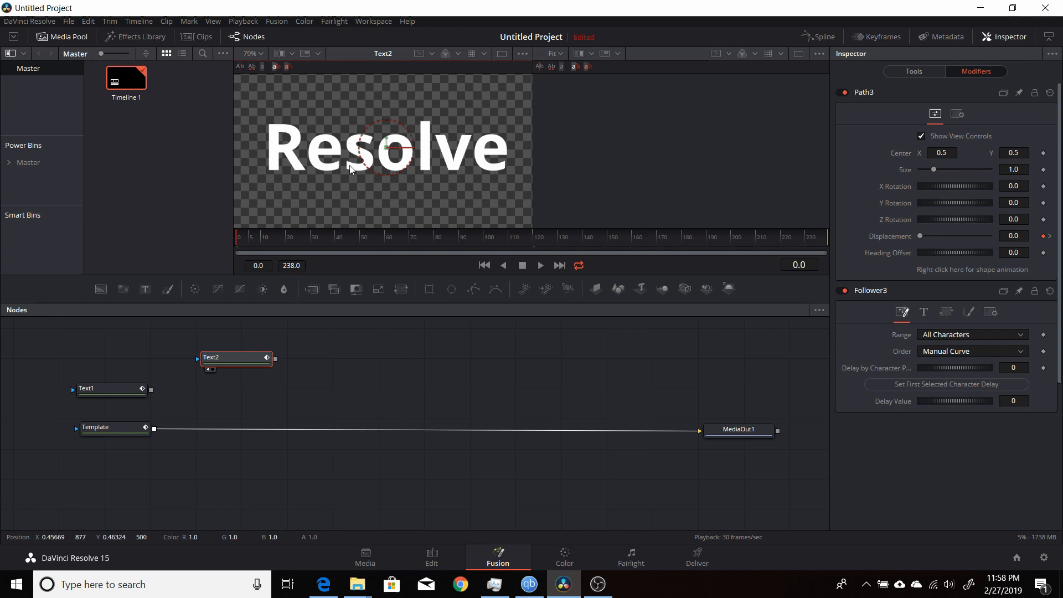
mouse_move(257, 107)
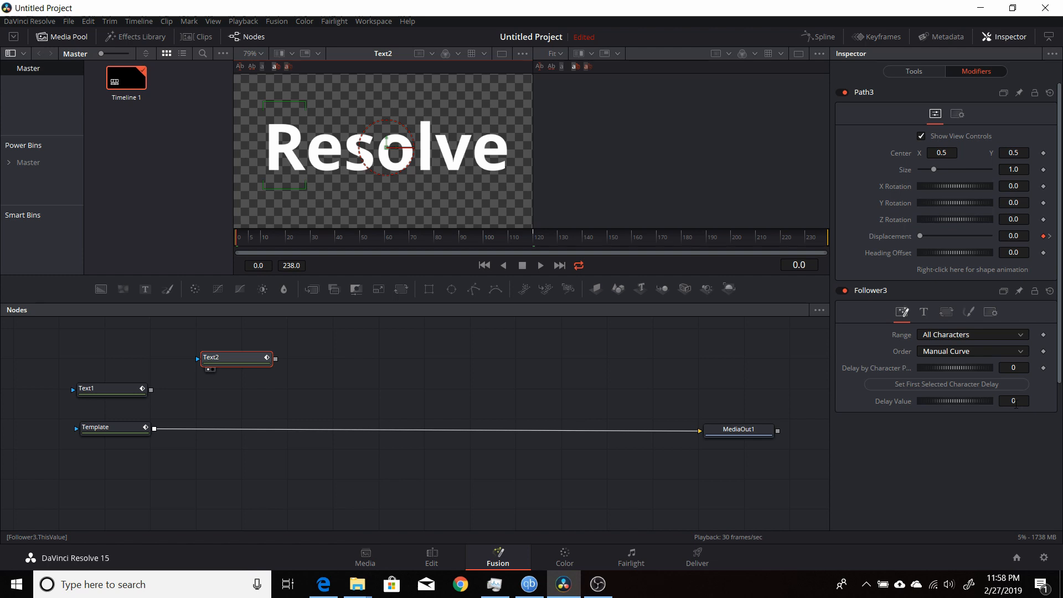
mouse_move(945, 405)
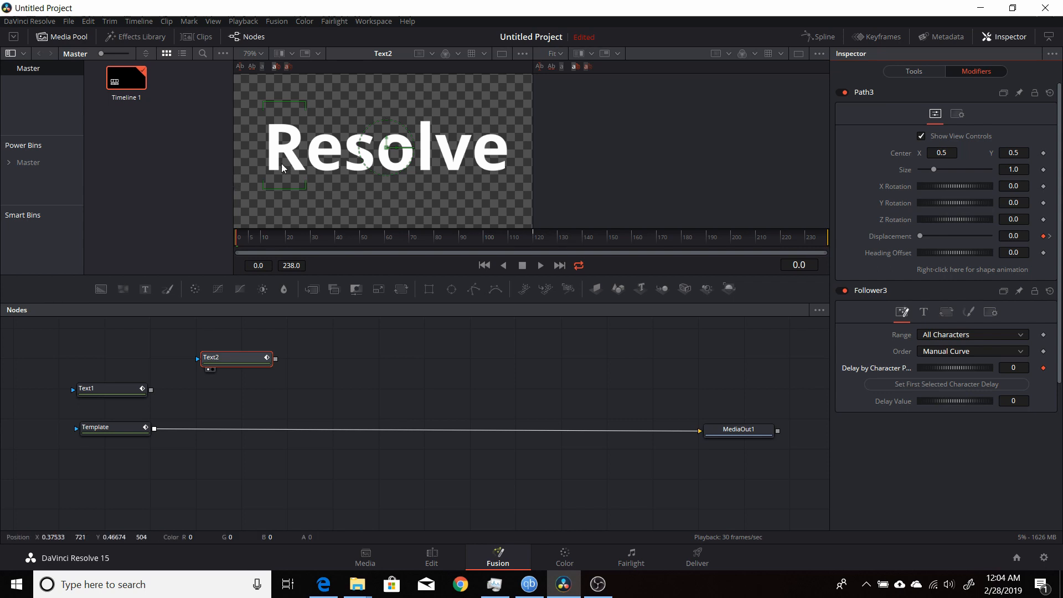
mouse_move(303, 189)
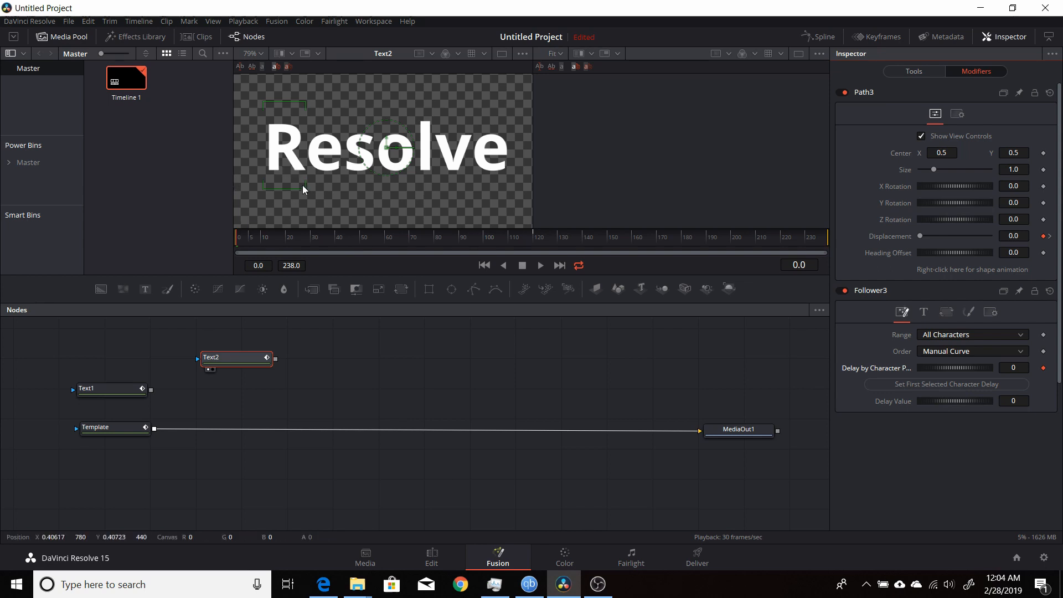
Select the first letters of 'Resolve' in turn and set their character delays, reaching 25.
left_click(945, 383)
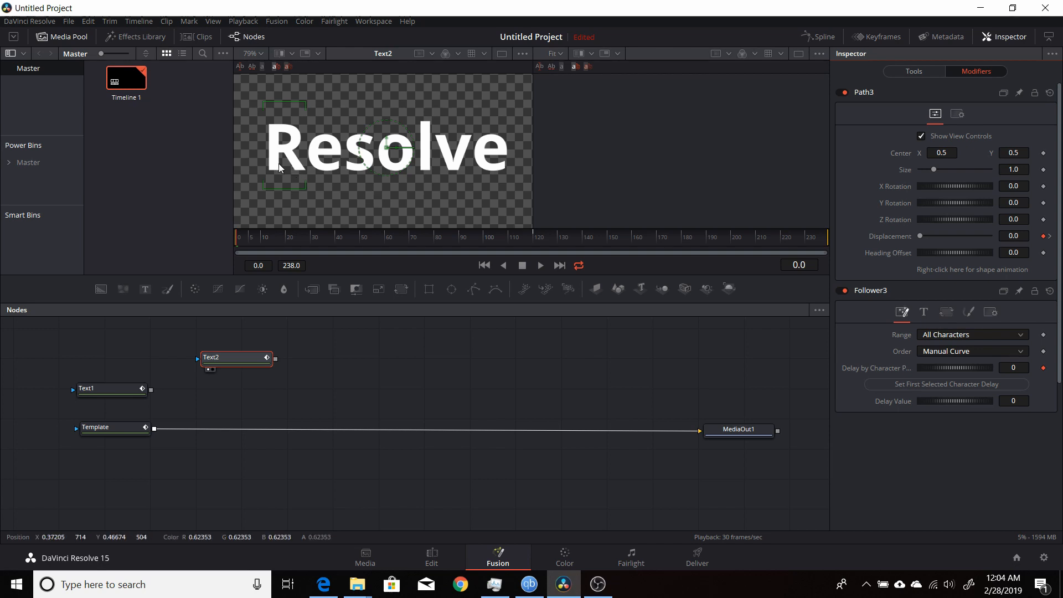
mouse_move(229, 245)
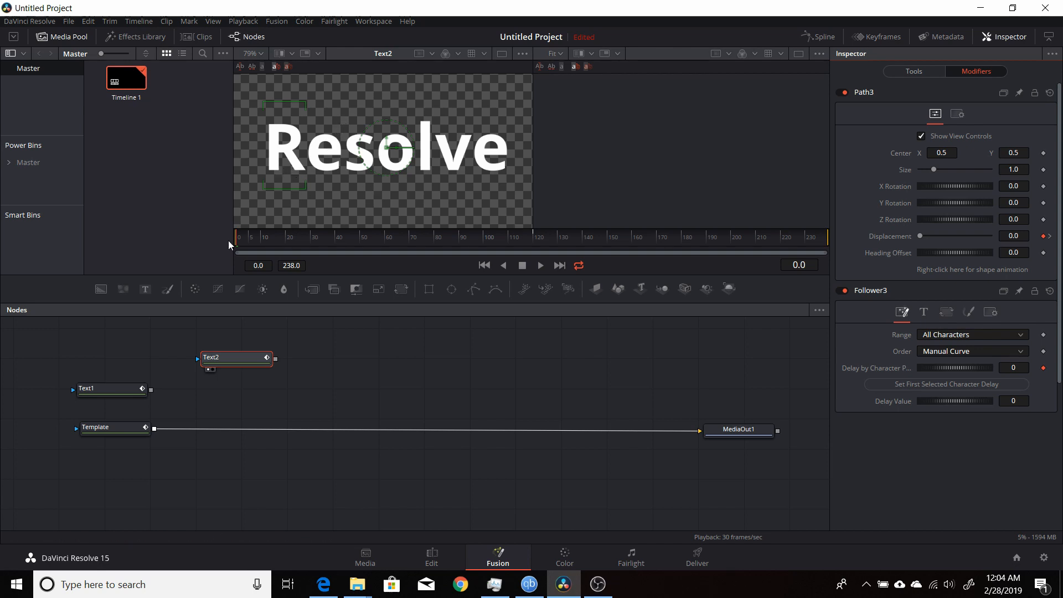
mouse_move(317, 239)
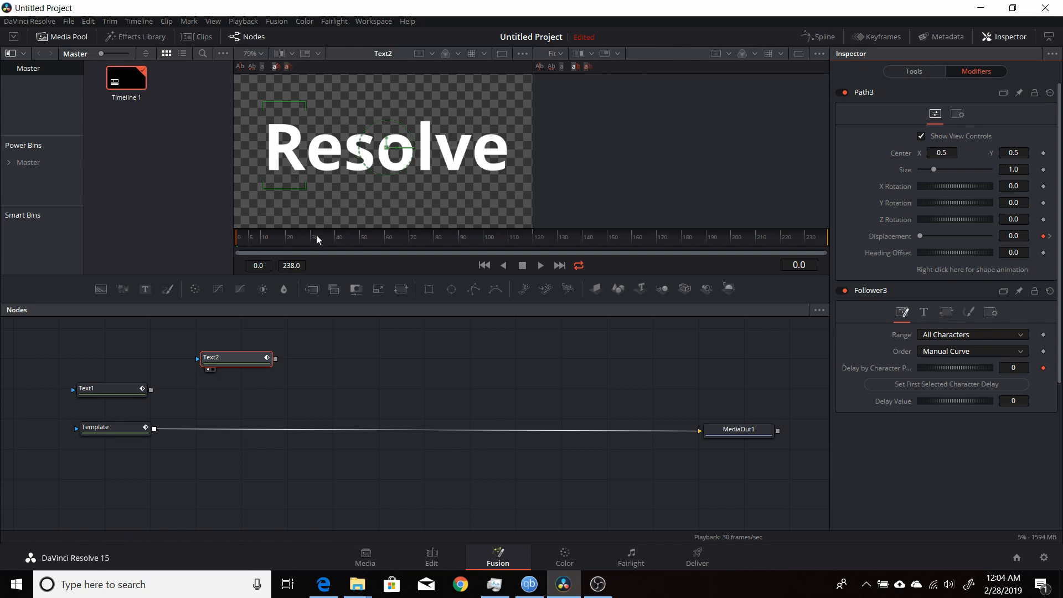
mouse_move(332, 117)
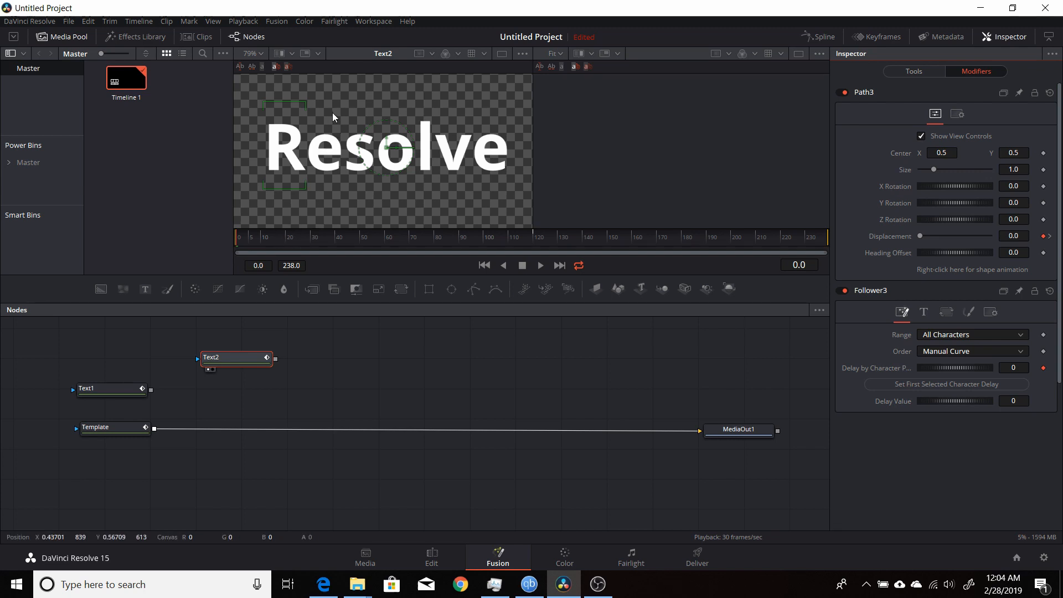
left_click_drag(332, 118, 314, 184)
type("1")
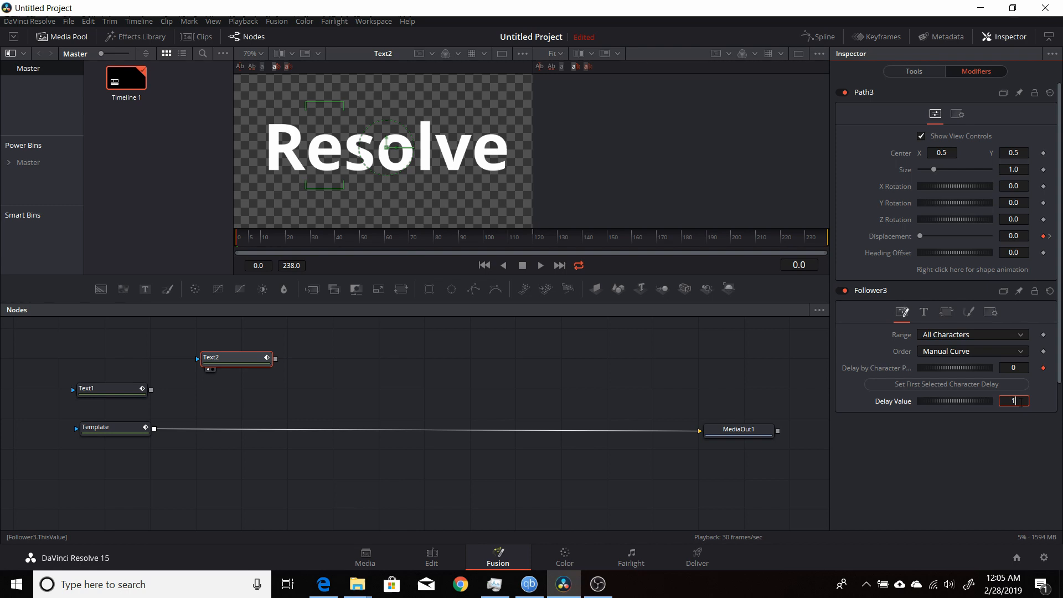
left_click(946, 384)
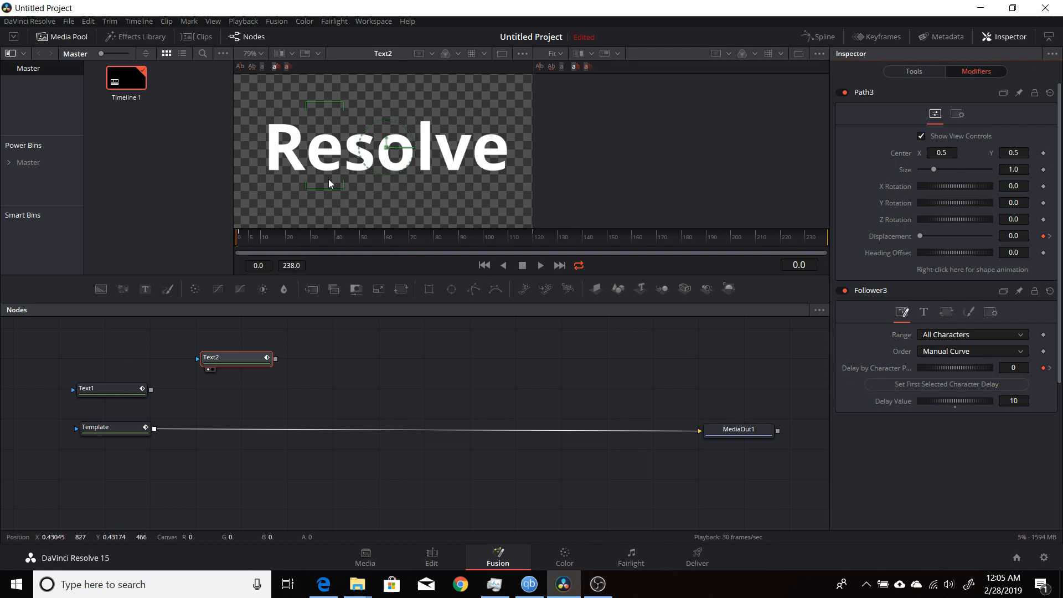
mouse_move(308, 239)
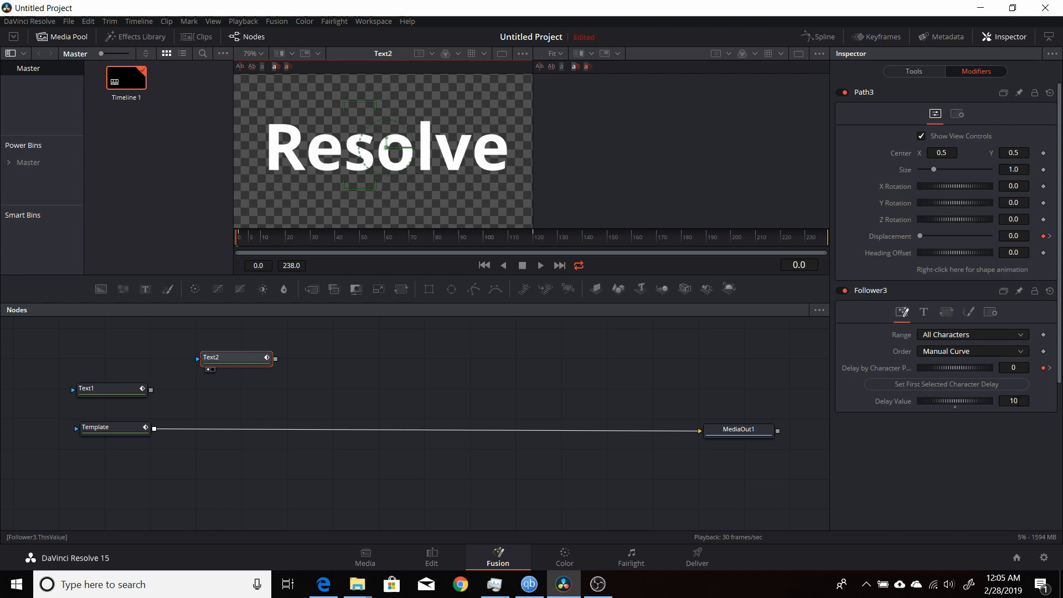
left_click_drag(976, 401, 956, 401)
type("25")
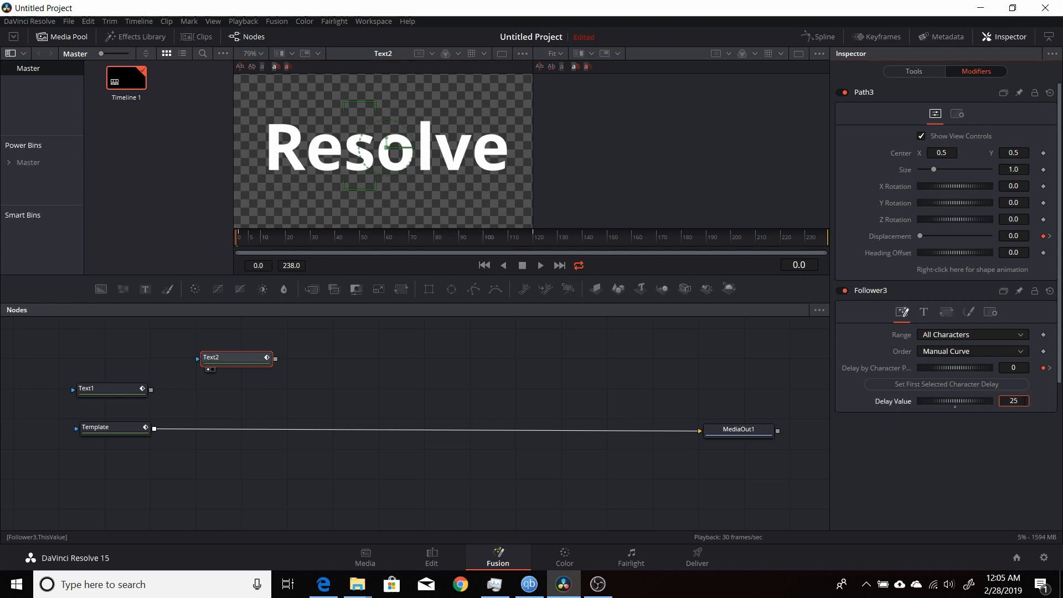
left_click(946, 384)
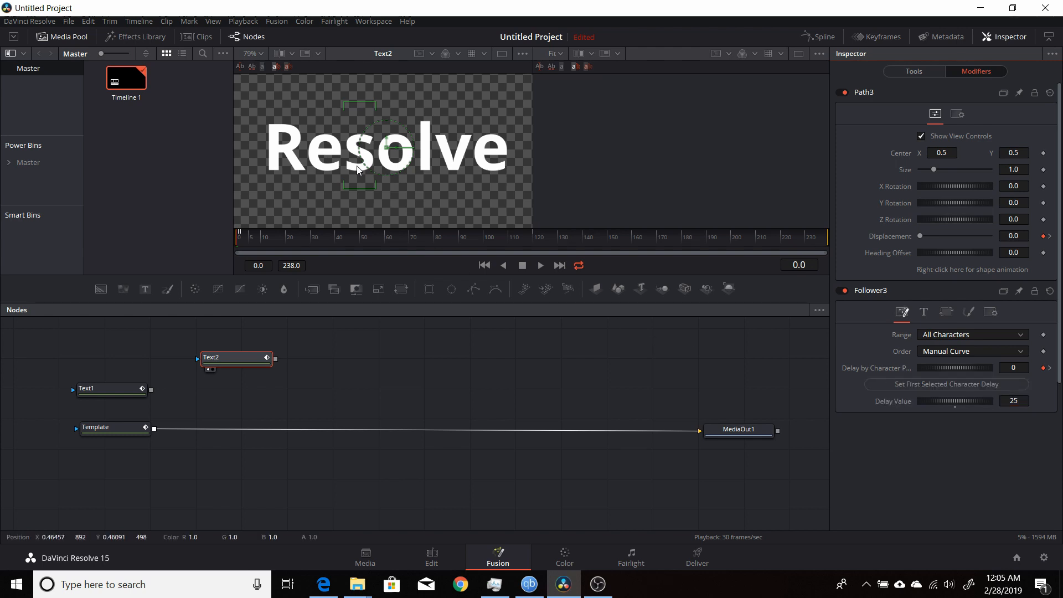
mouse_move(293, 245)
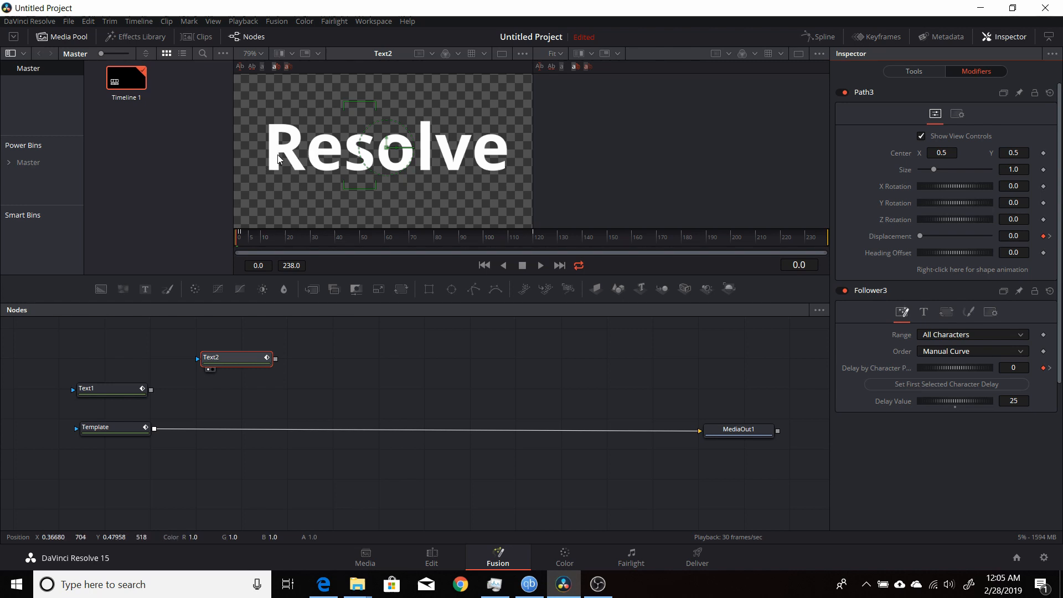
mouse_move(339, 192)
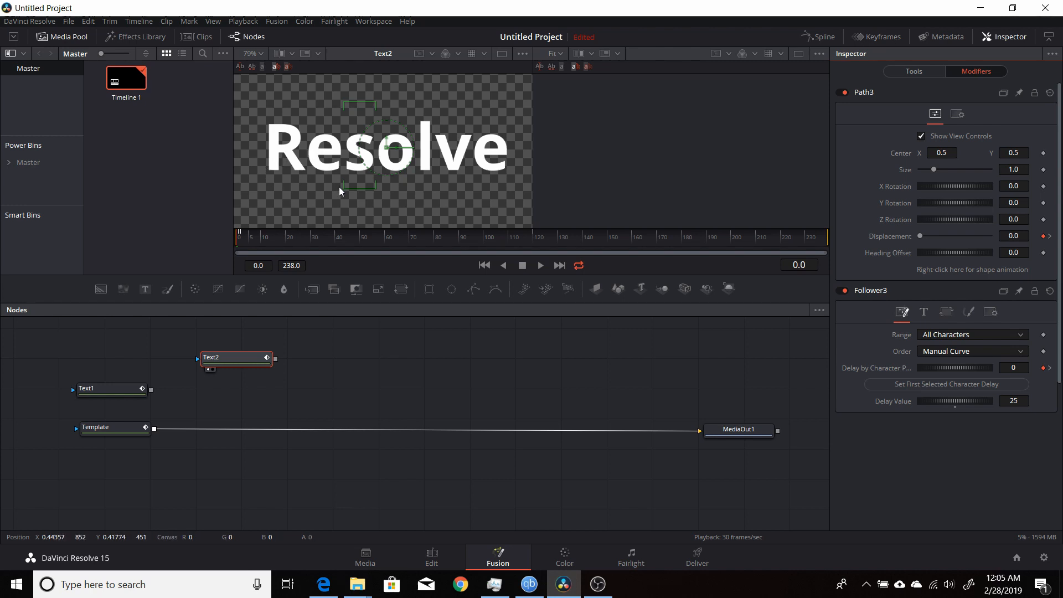
mouse_move(333, 167)
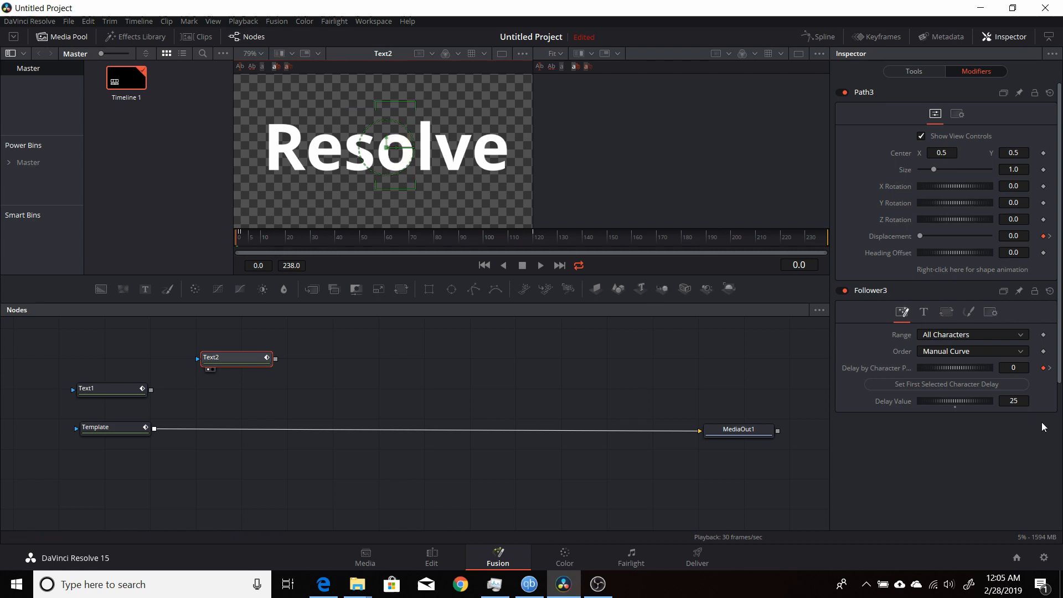
Give the next characters delay values of 40, 60 and 85, setting each one's first-character delay.
left_click(1013, 401)
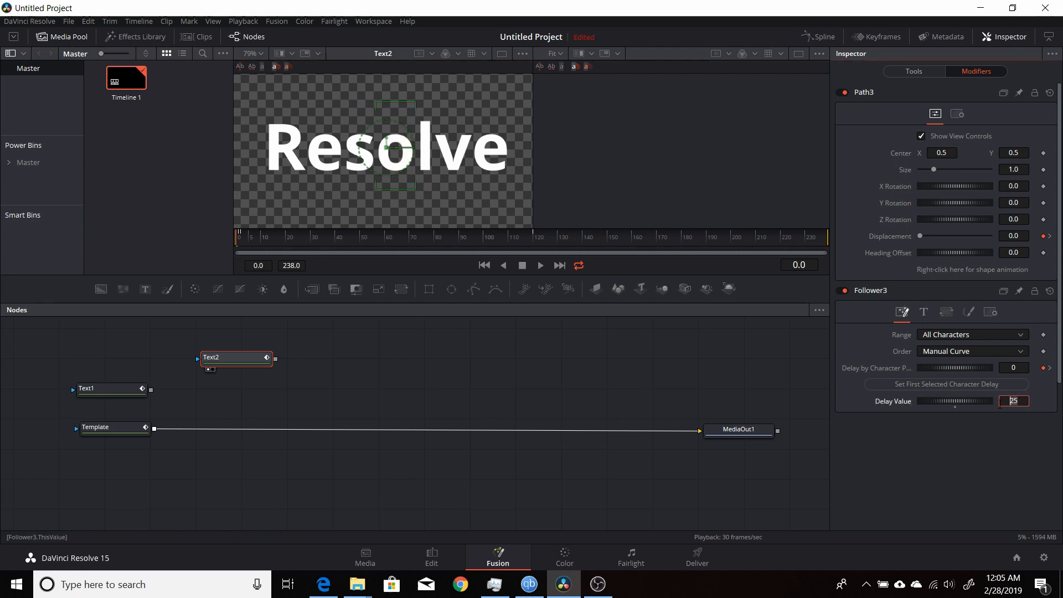
type("40")
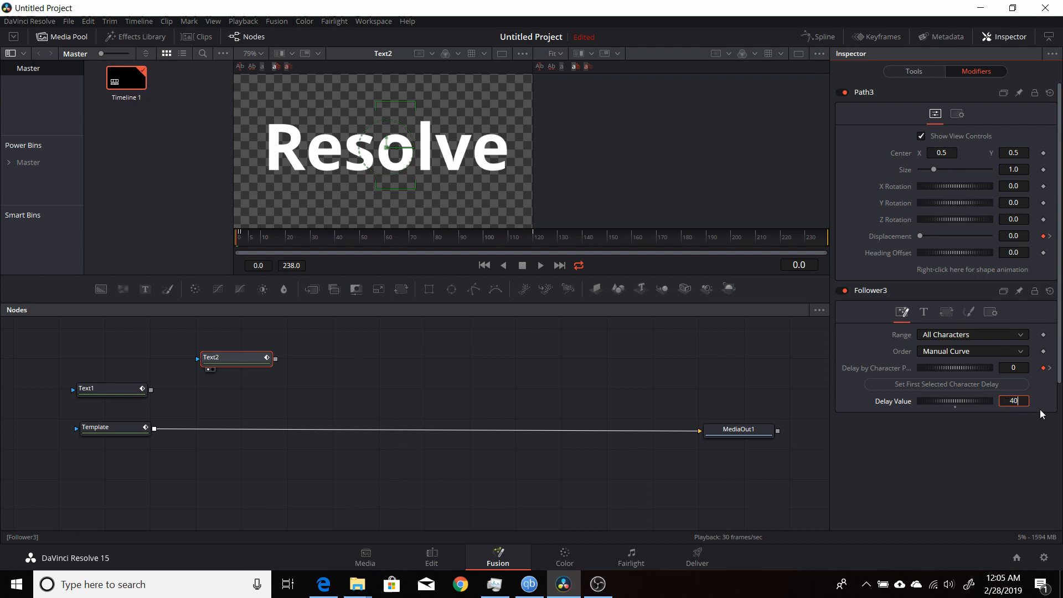
left_click(945, 383)
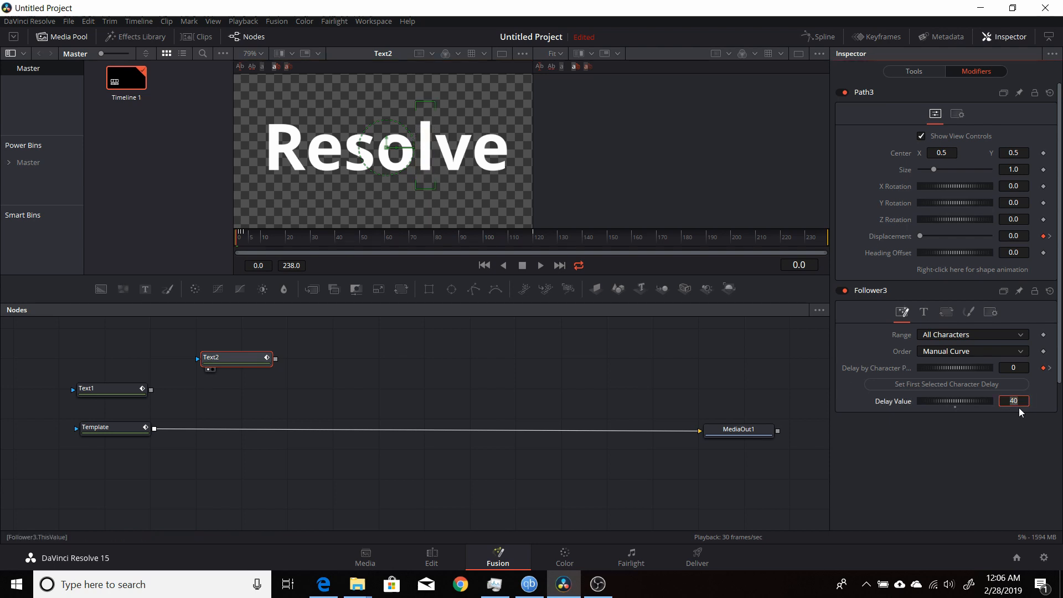
type("60")
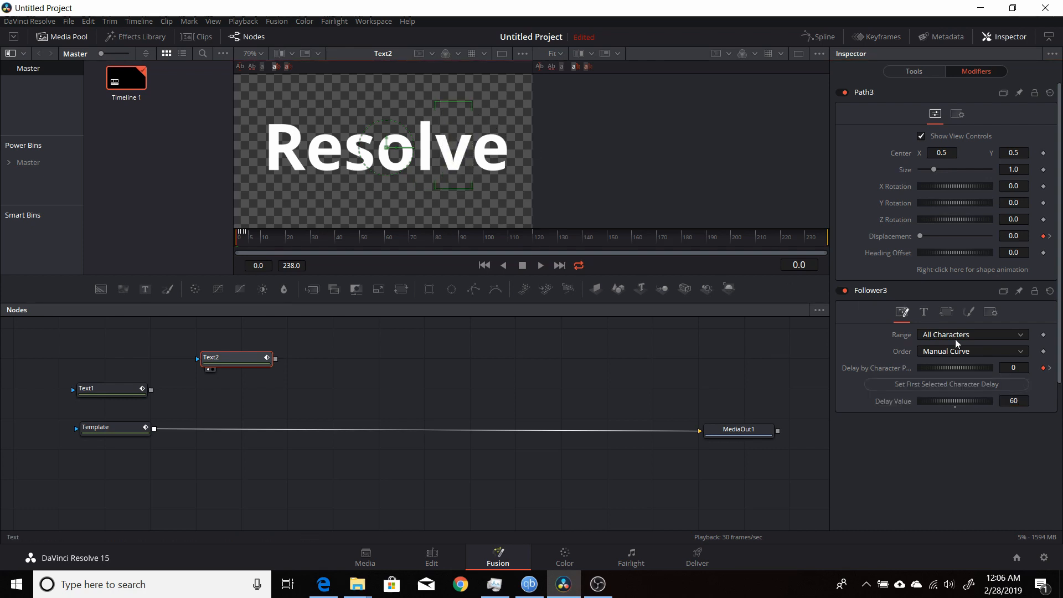
left_click(1012, 401)
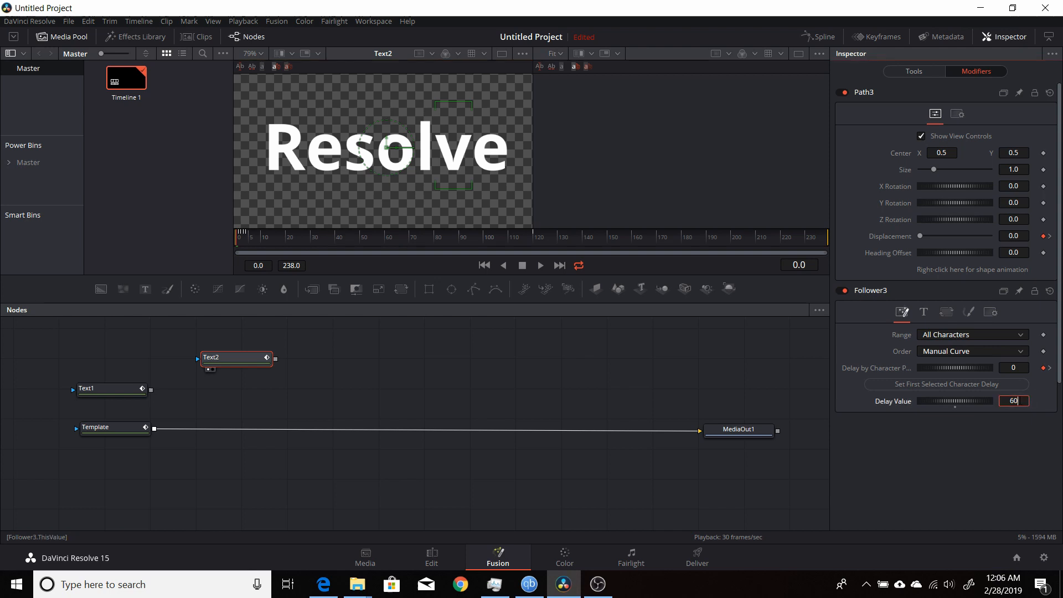
type("8")
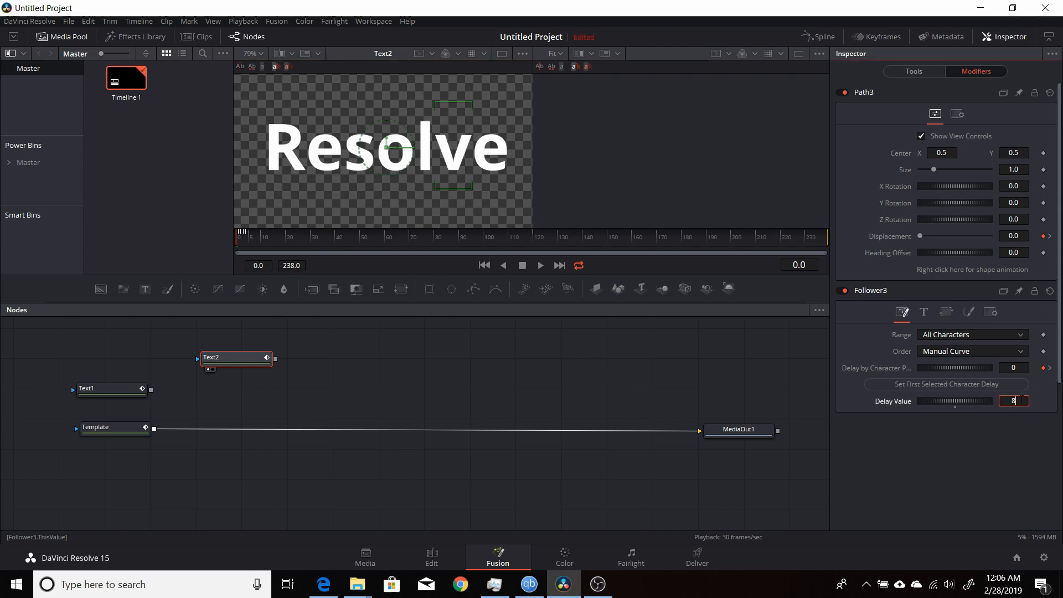
left_click(945, 383)
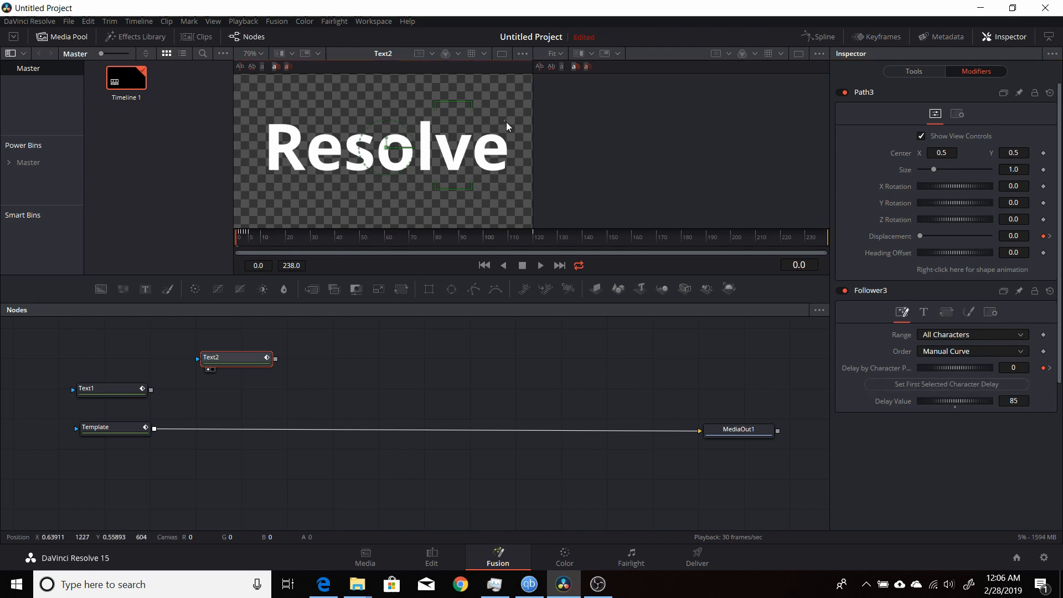
left_click(944, 383)
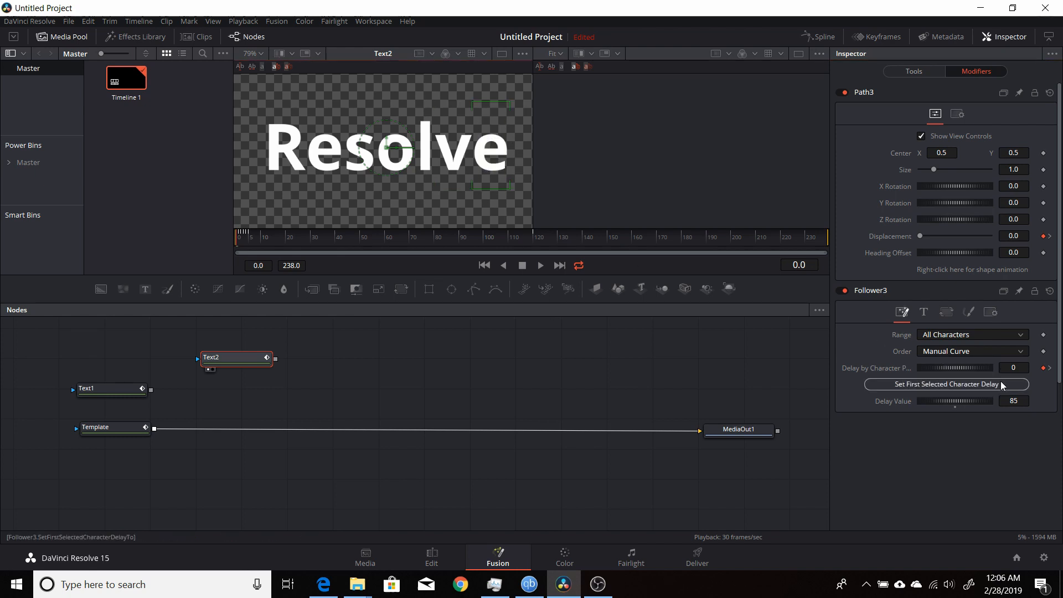
left_click(1013, 401)
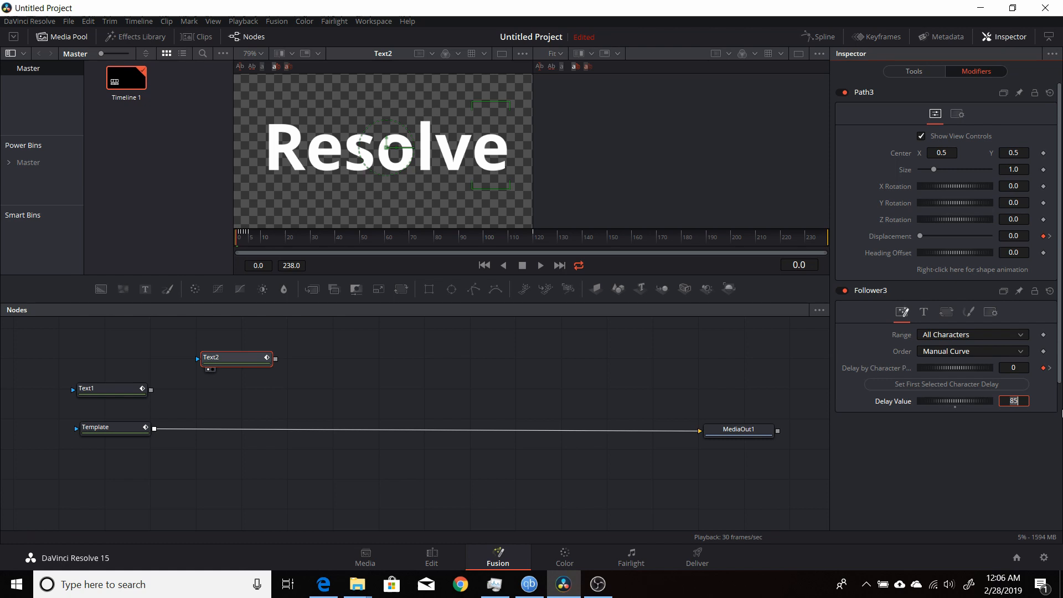
left_click(945, 383)
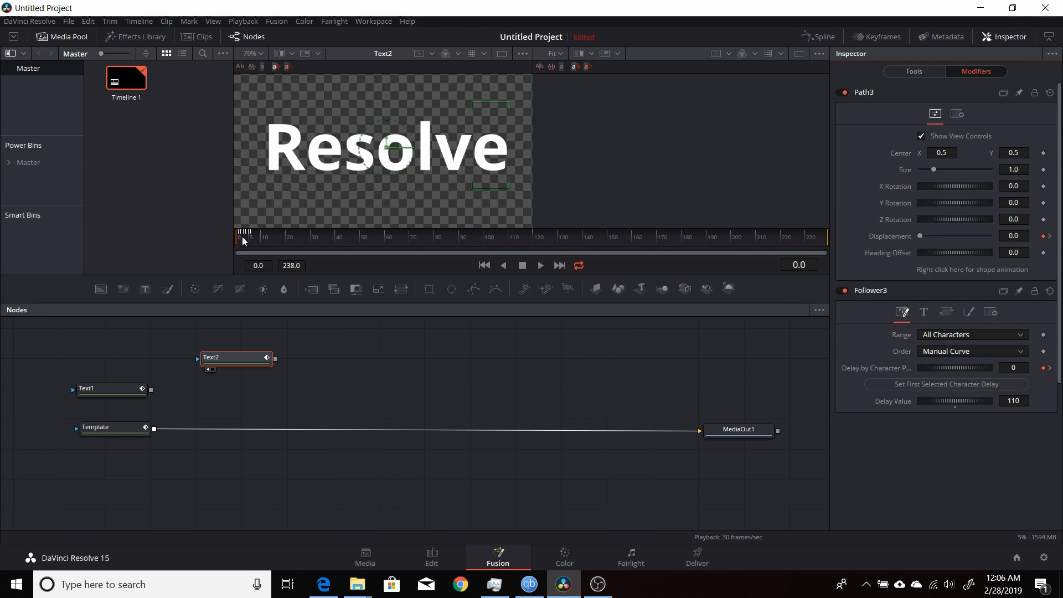
mouse_move(350, 321)
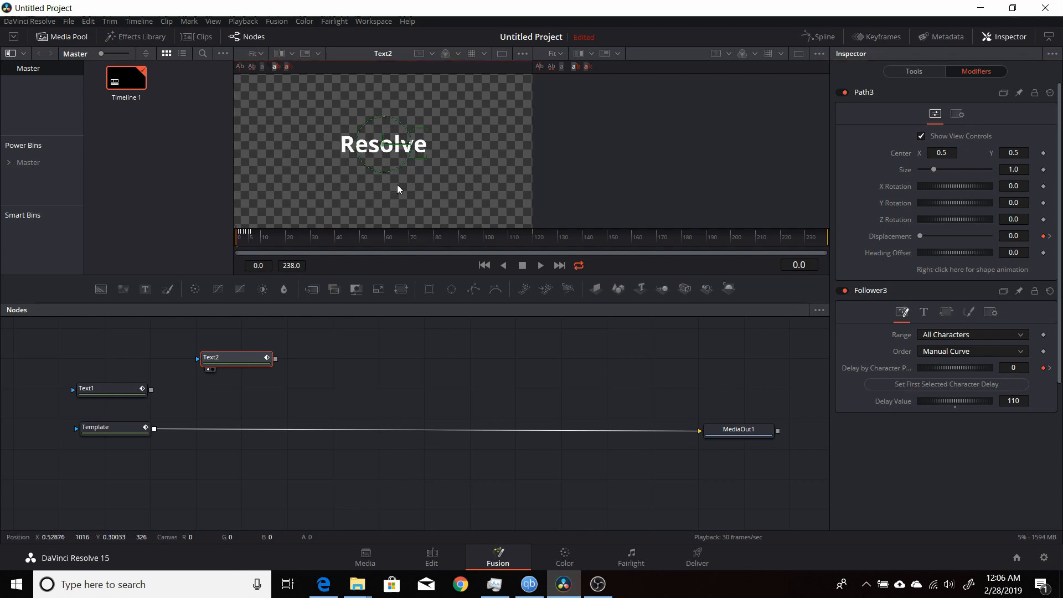
Adjust the viewer to preview 'Resolve' with the final 110-frame character delay.
left_click(538, 265)
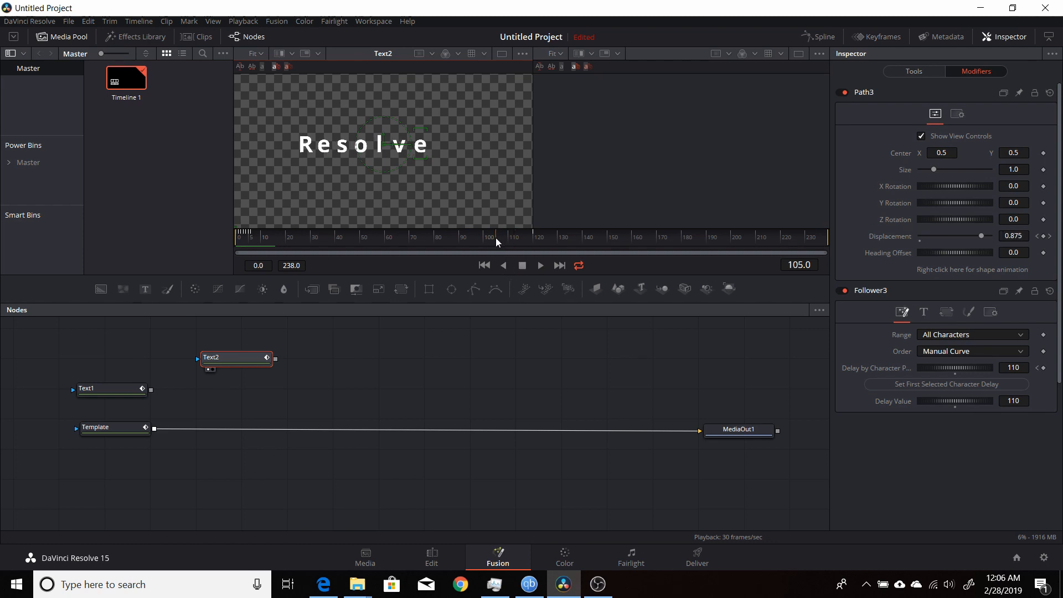
mouse_move(760, 263)
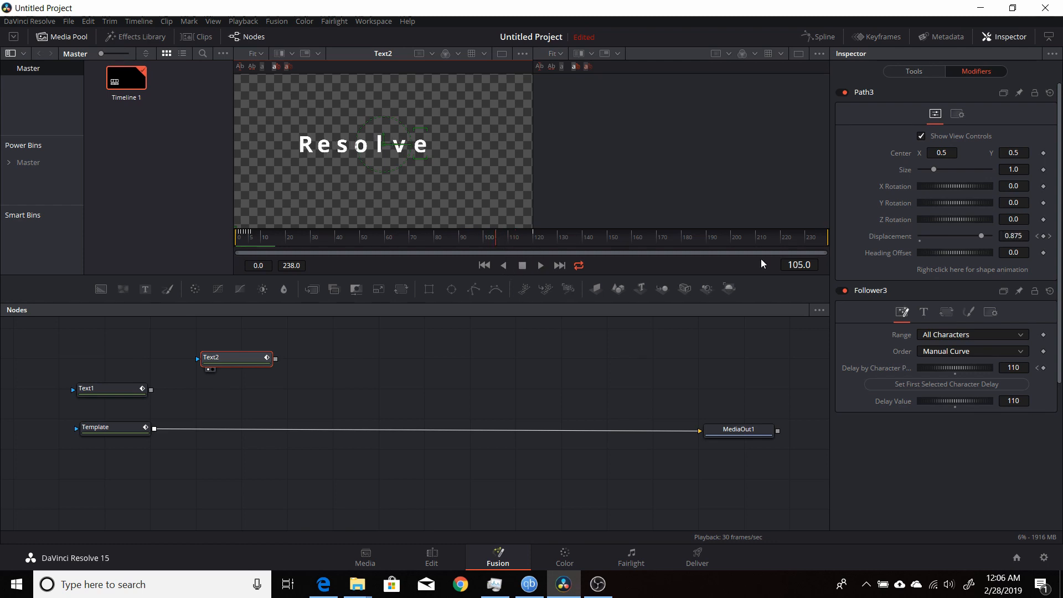
mouse_move(437, 167)
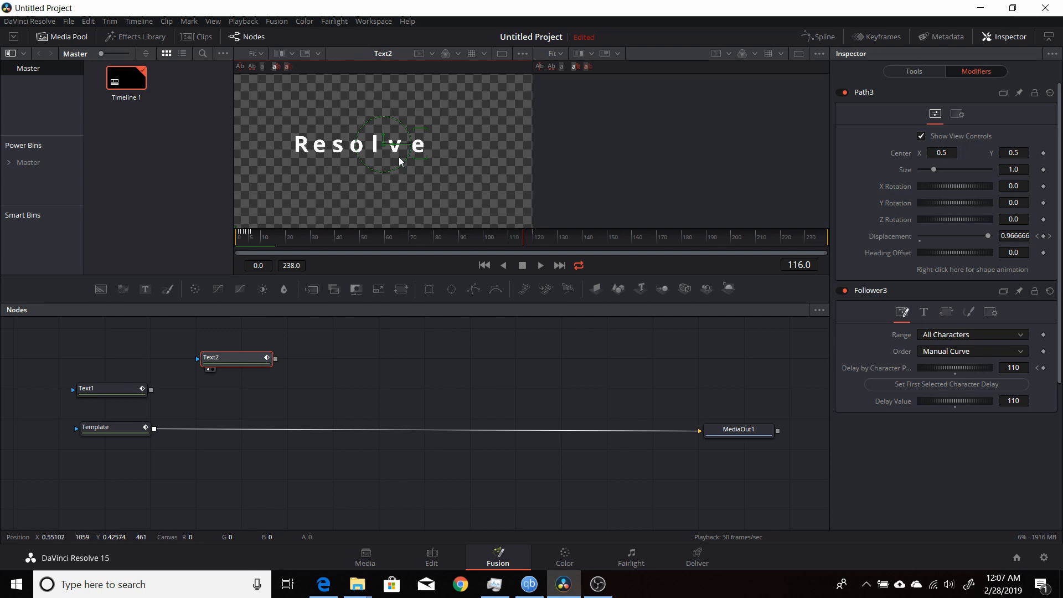
mouse_move(414, 160)
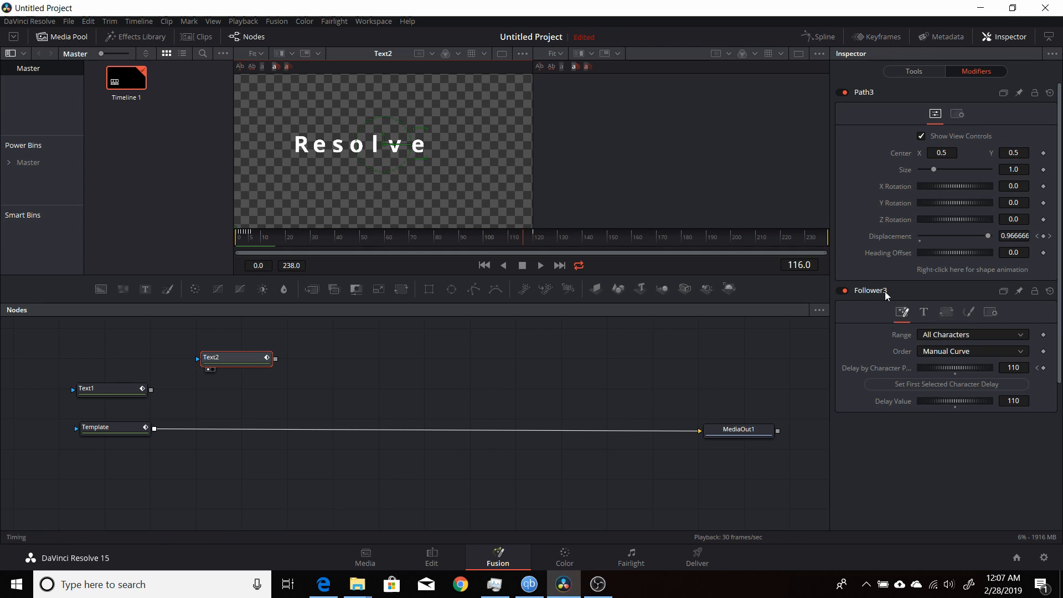
mouse_move(947, 312)
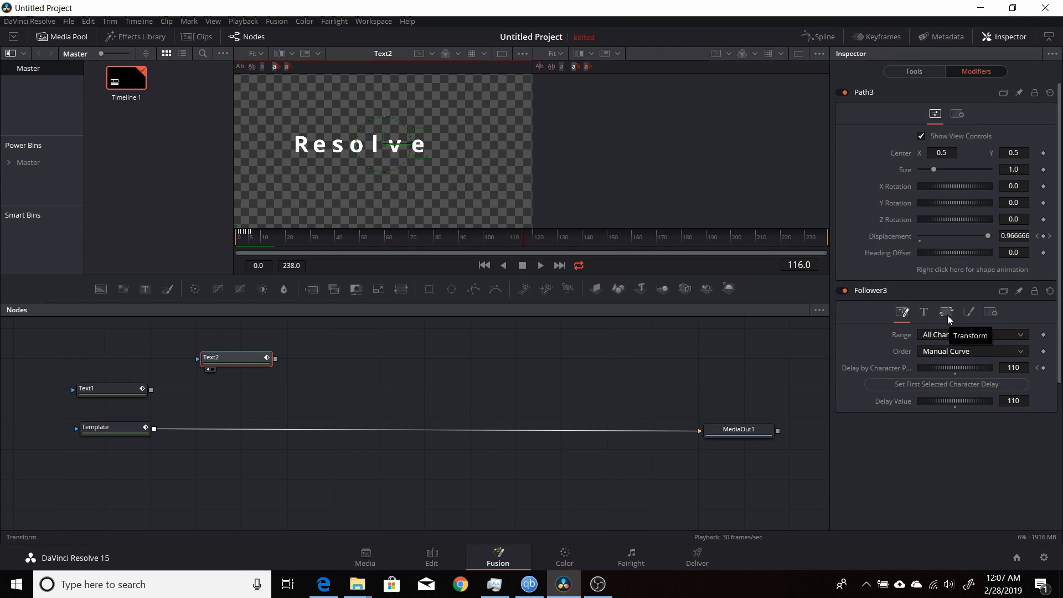
left_click(968, 312)
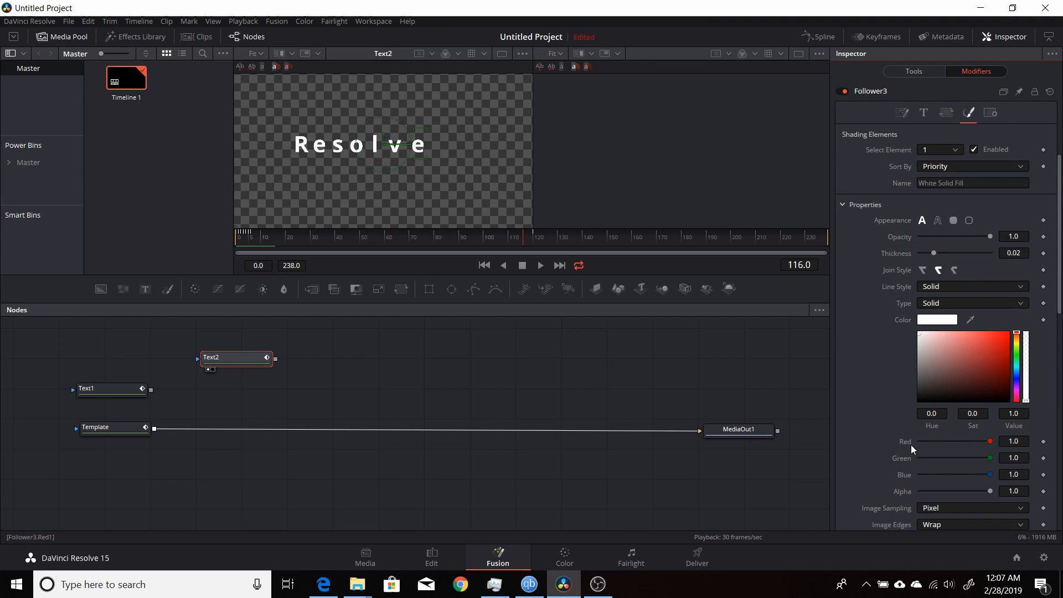
scroll("down", 3)
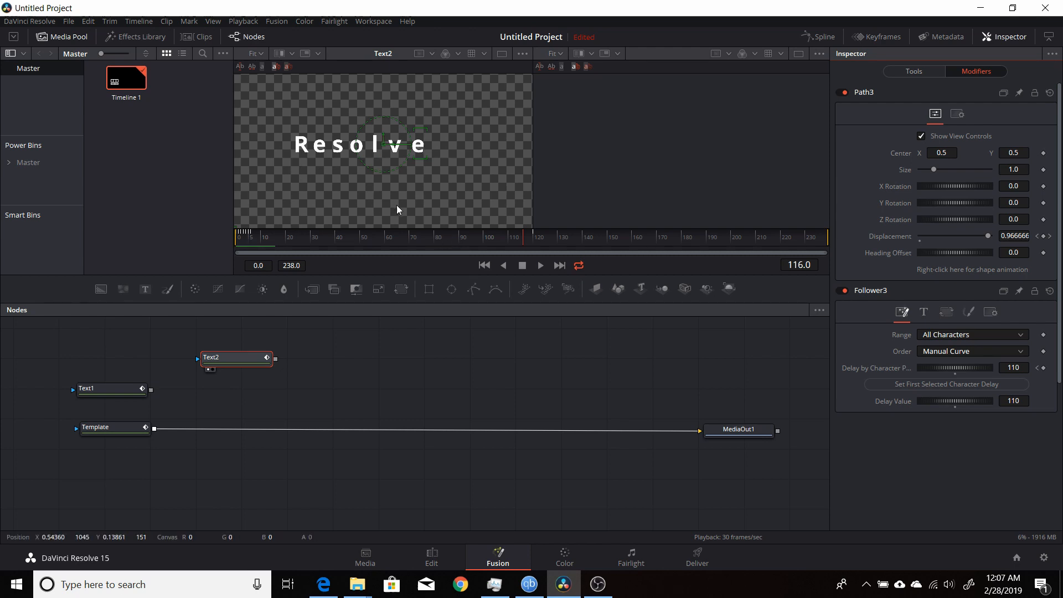
mouse_move(447, 203)
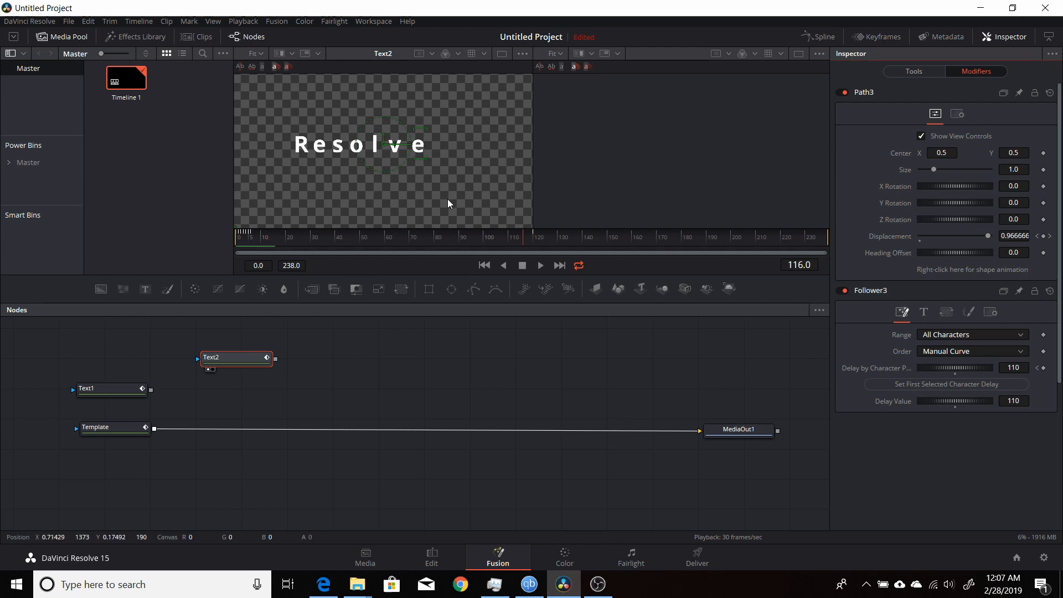
mouse_move(250, 347)
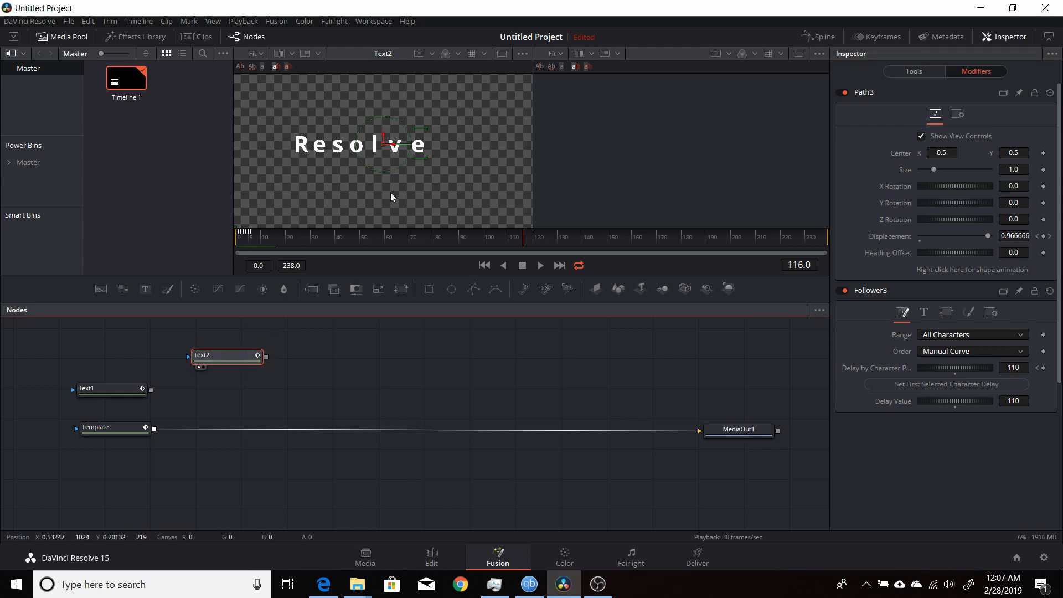
mouse_move(368, 190)
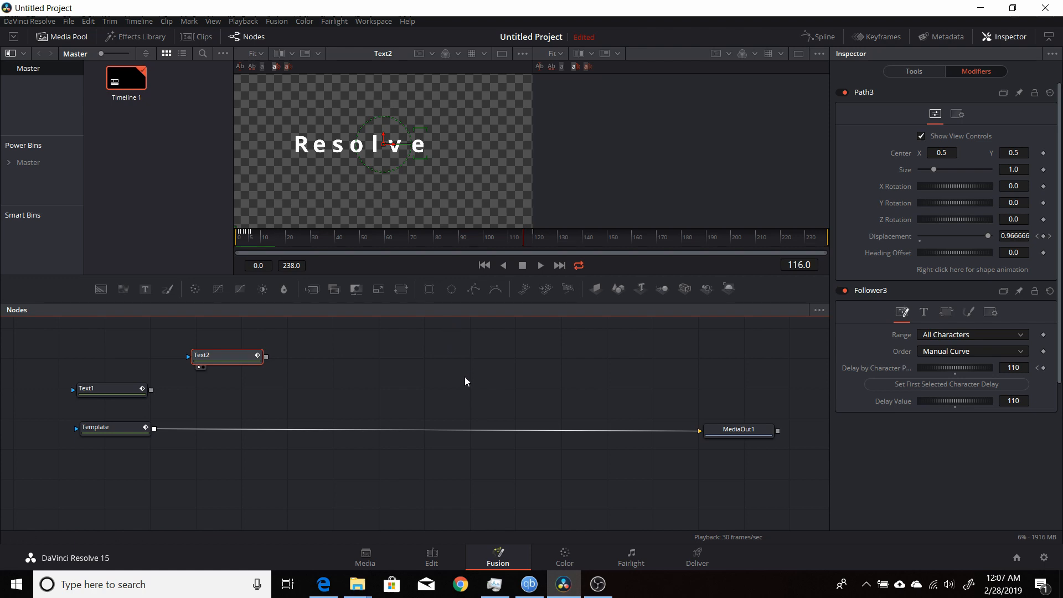
mouse_move(472, 377)
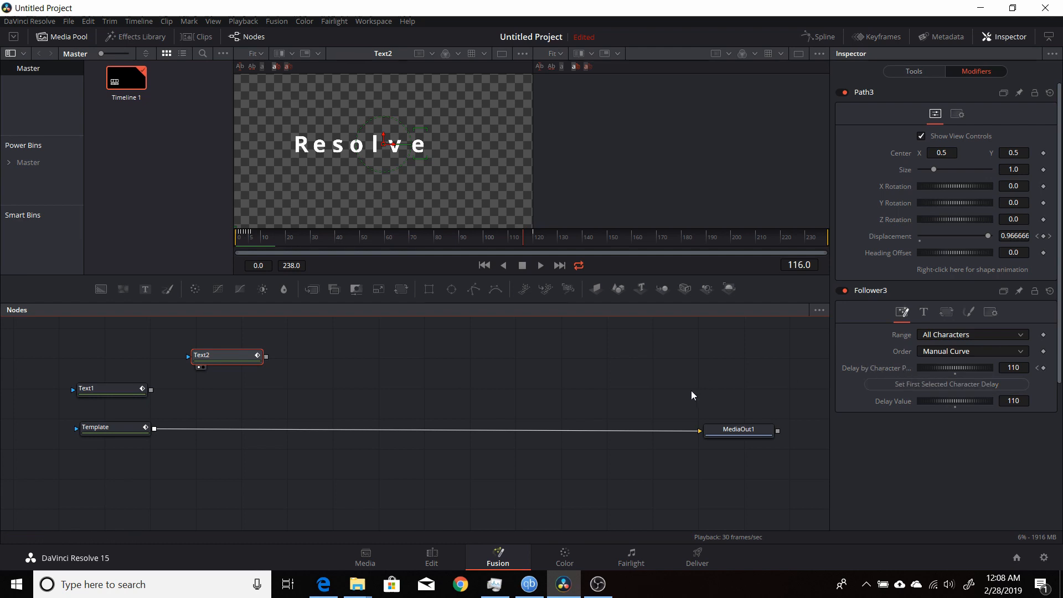
mouse_move(526, 381)
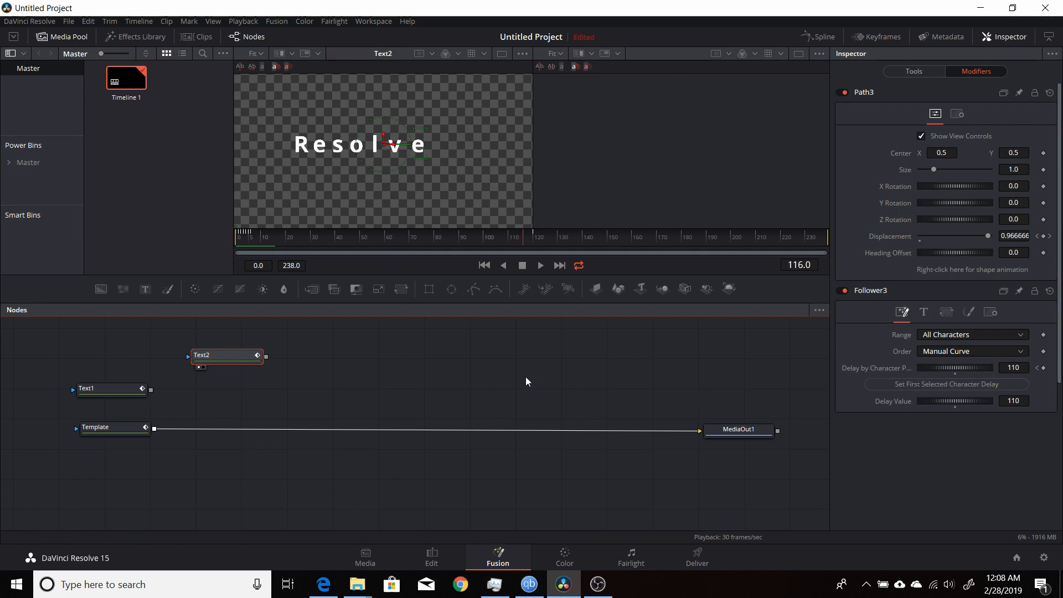